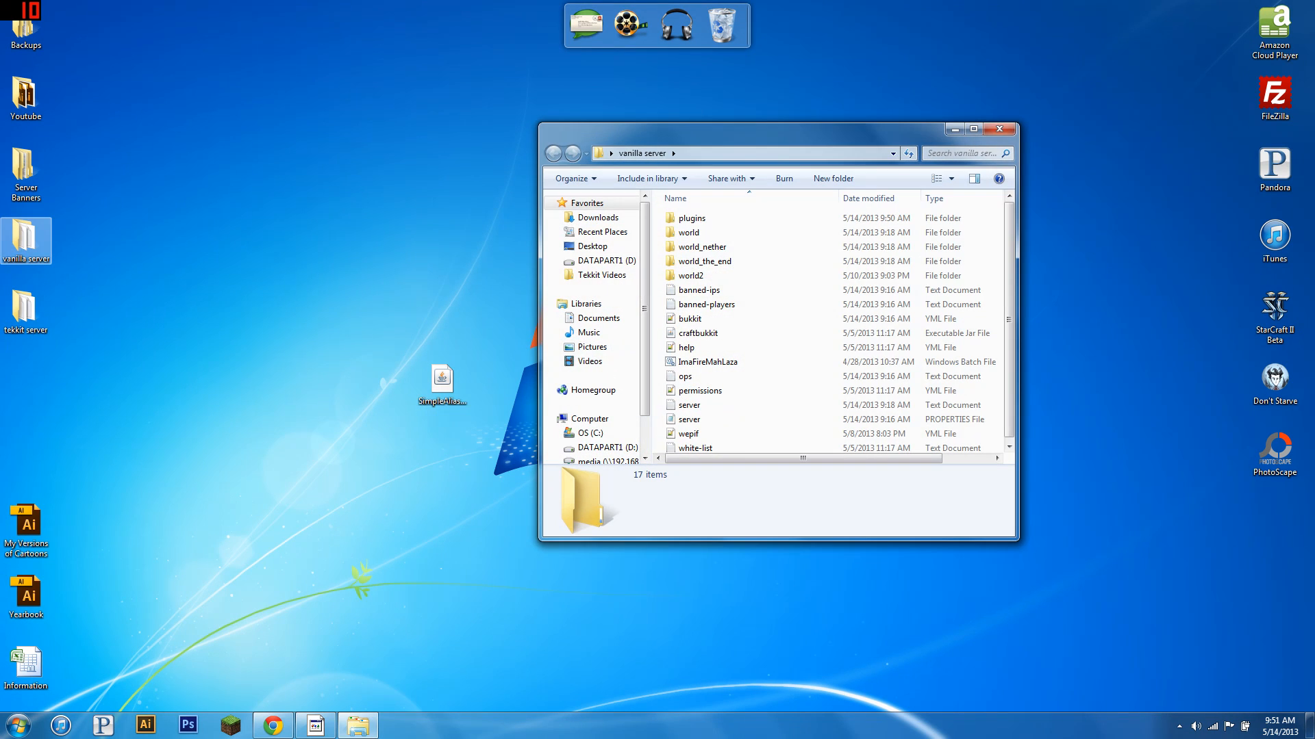
- Run the server batch file, then open plugins > SimpleAlias > config.yml in Notepad++
double_click(691, 217)
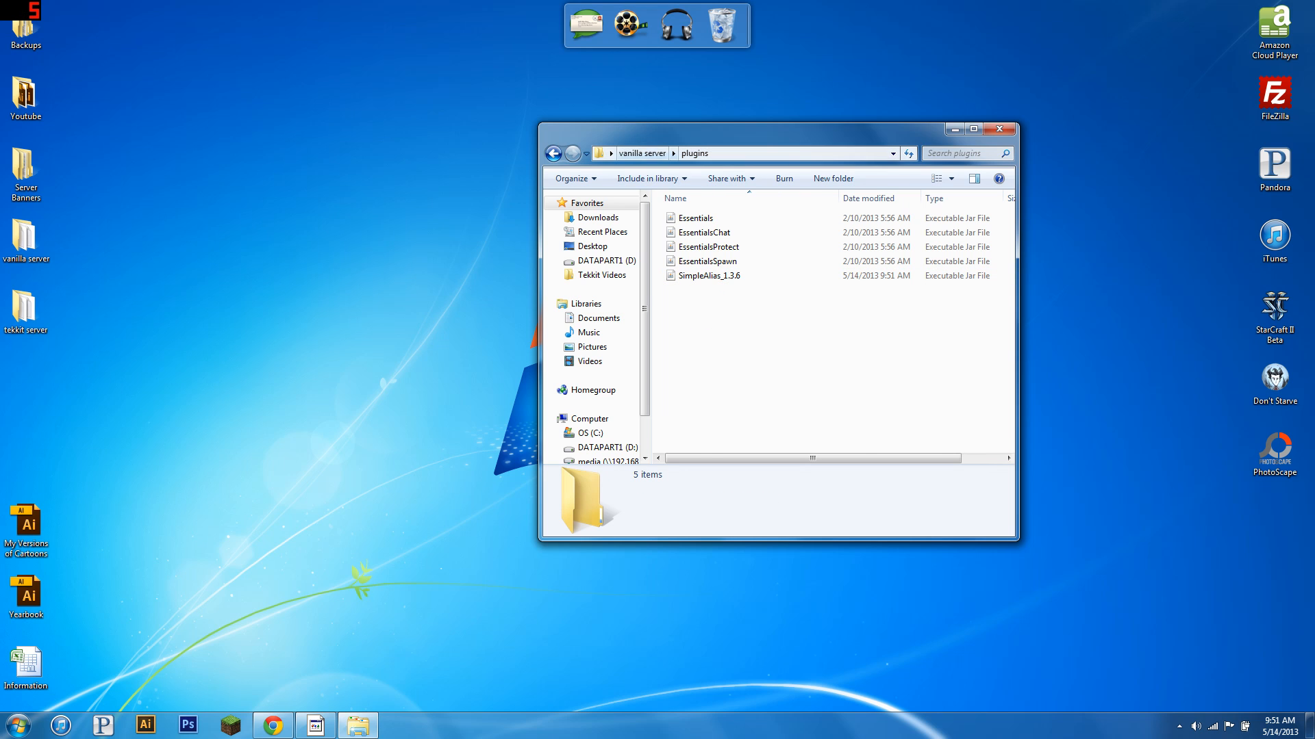
double_click(707, 361)
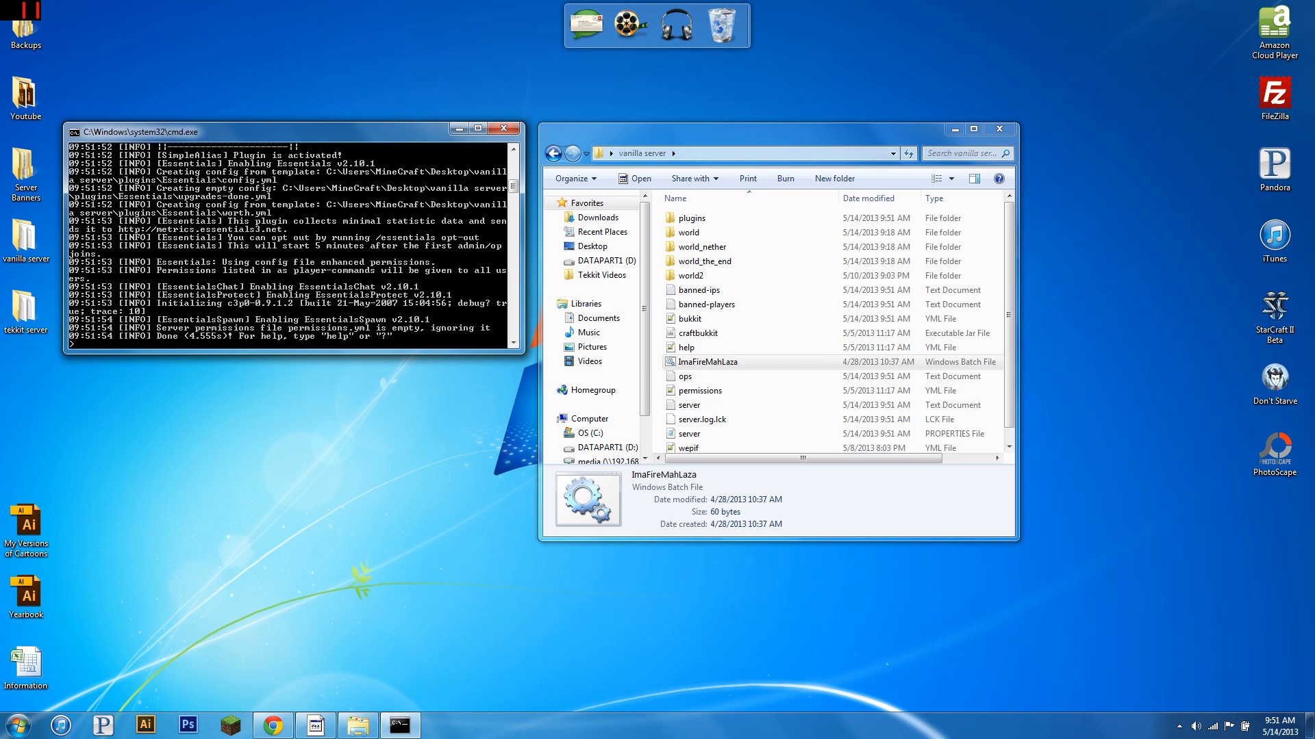
mouse_move(575, 178)
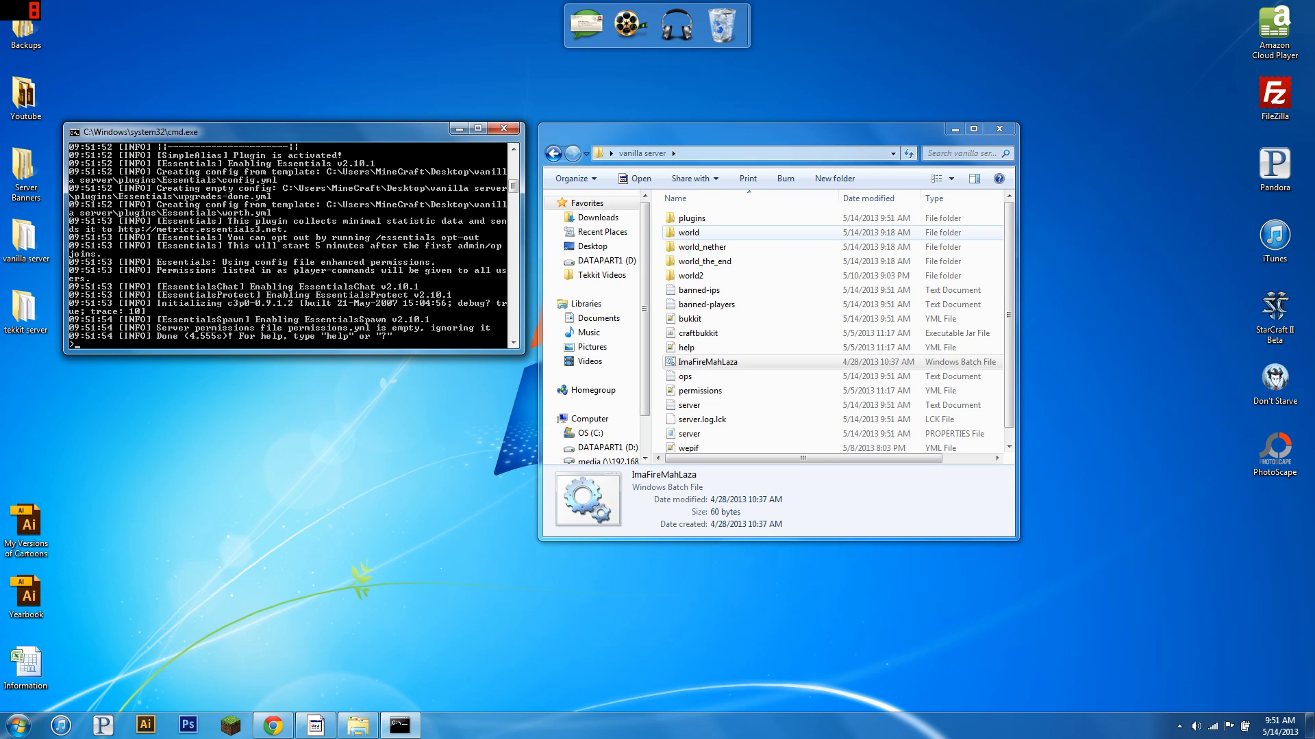
double_click(691, 218)
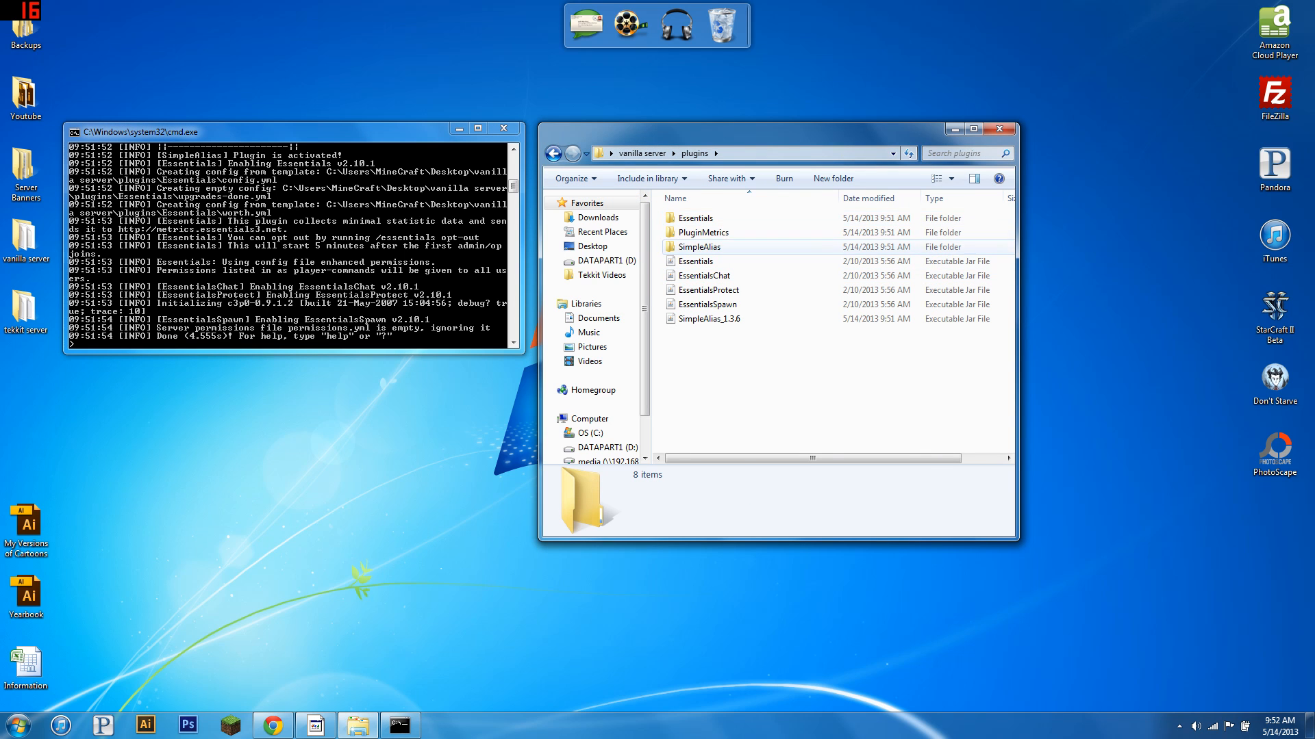
double_click(699, 246)
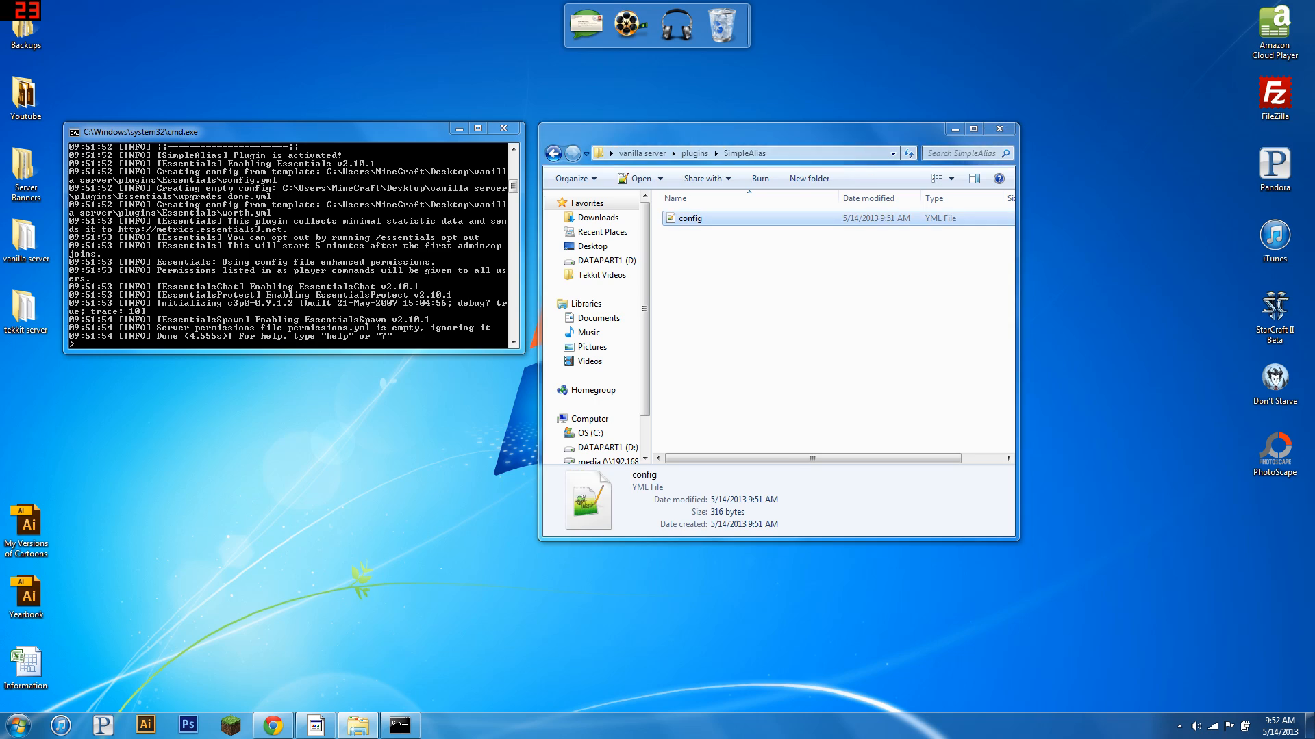
double_click(691, 218)
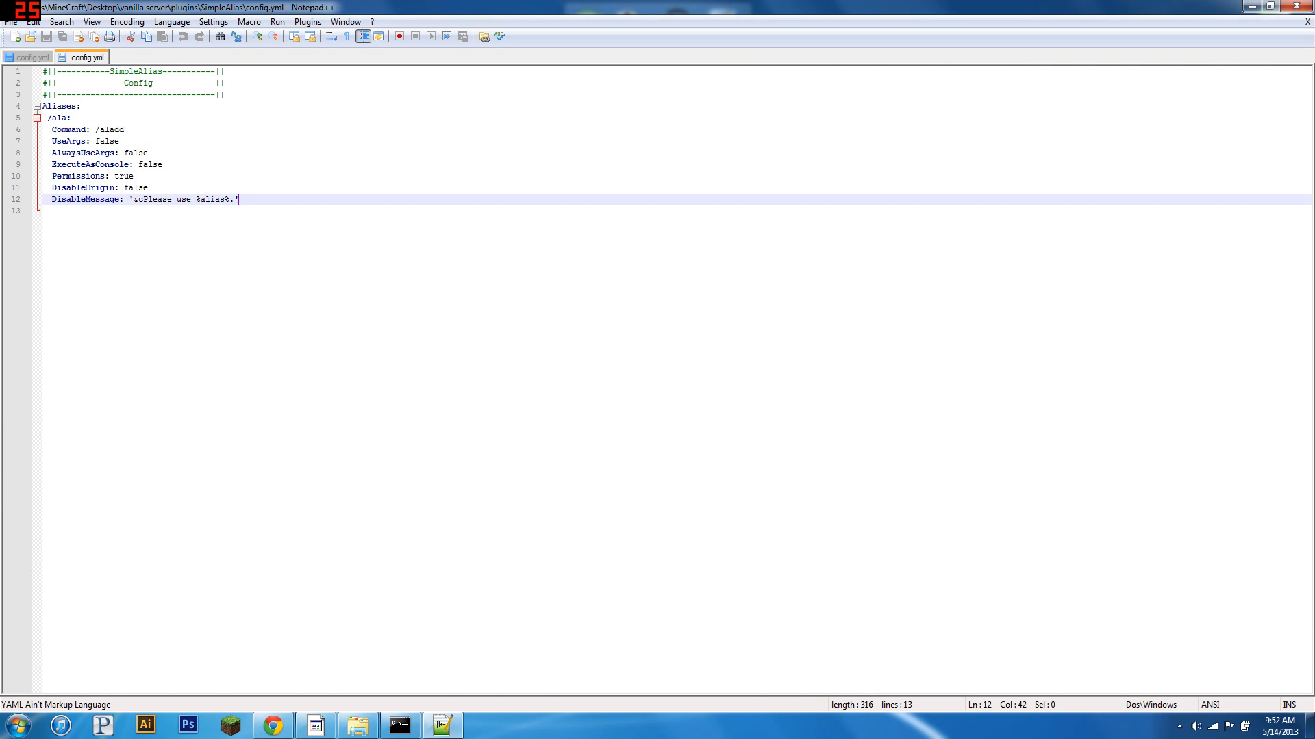
drag(239, 199, 50, 117)
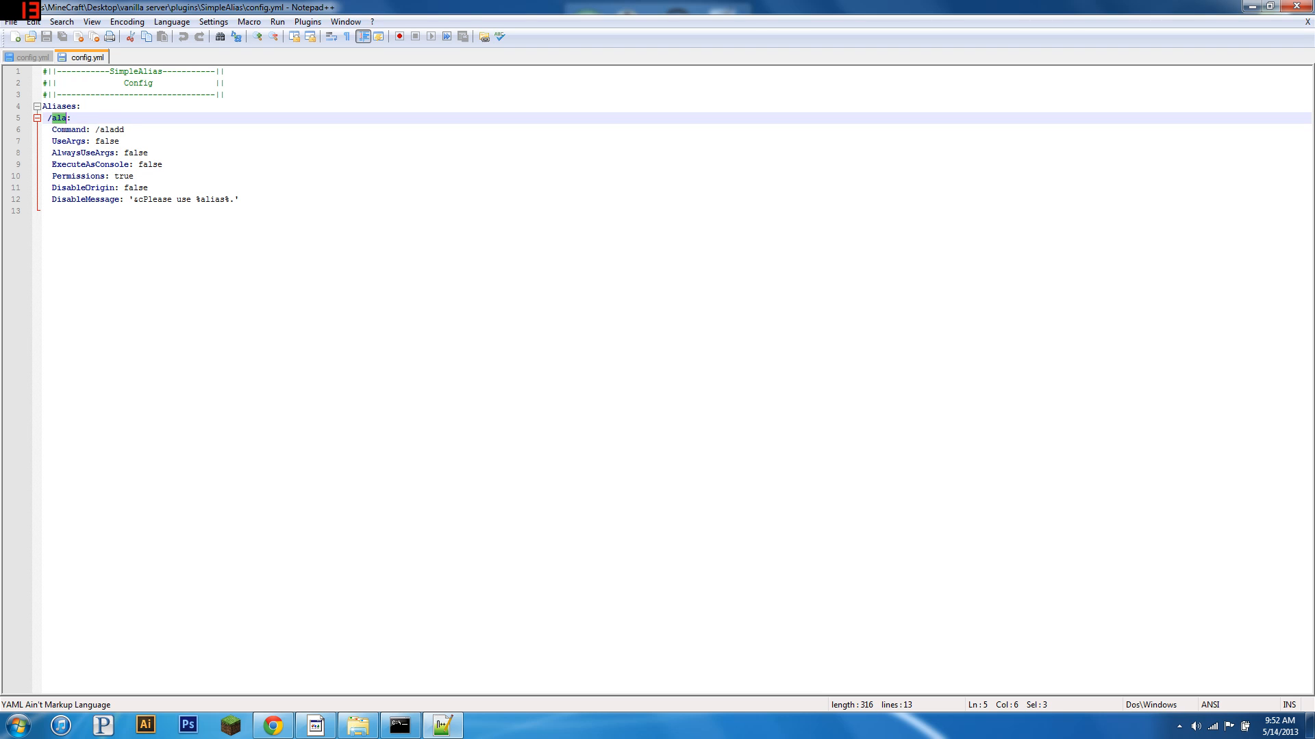
click(65, 117)
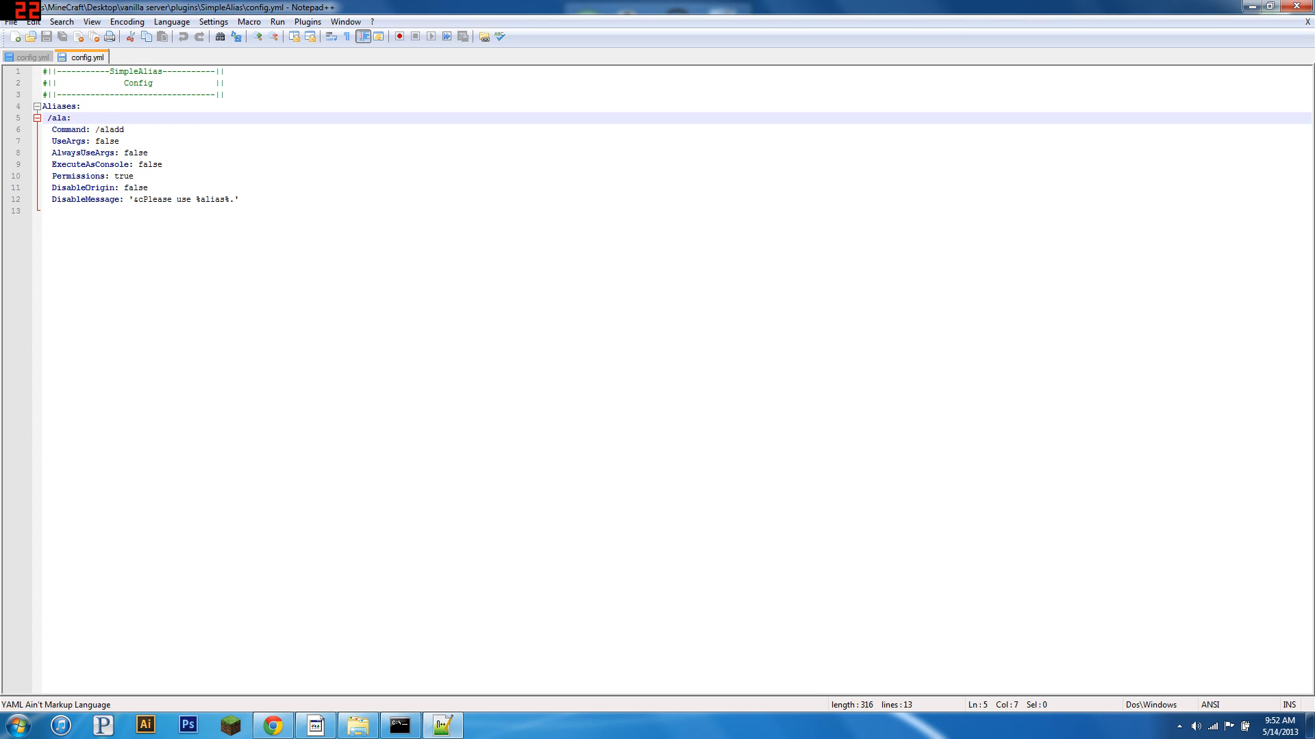
double_click(59, 117)
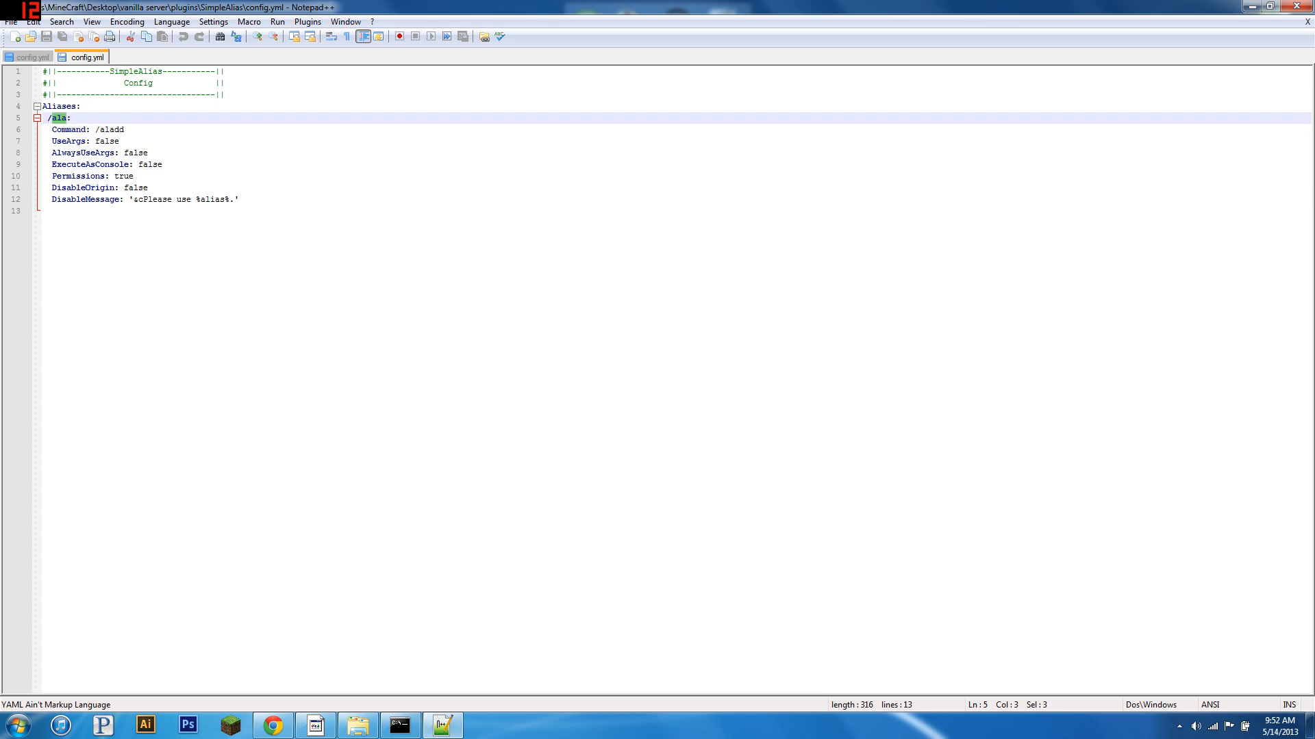
click(124, 130)
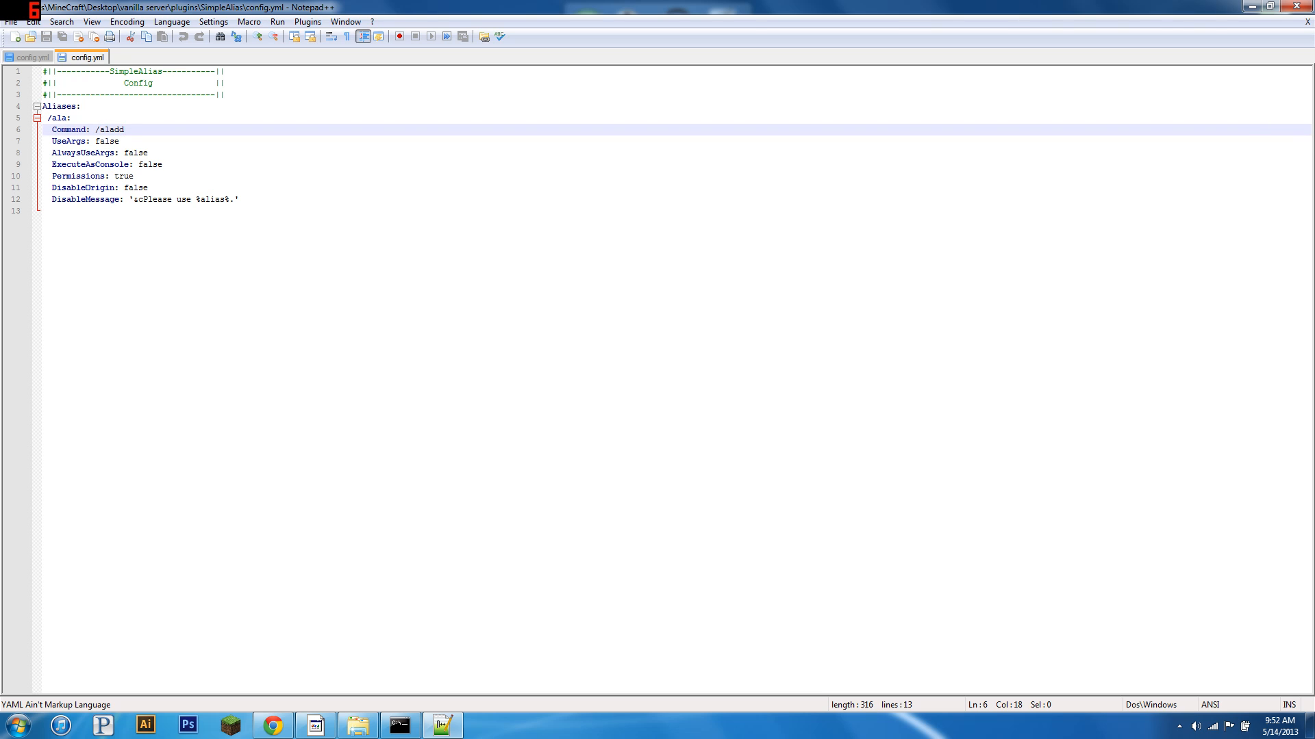
double_click(110, 130)
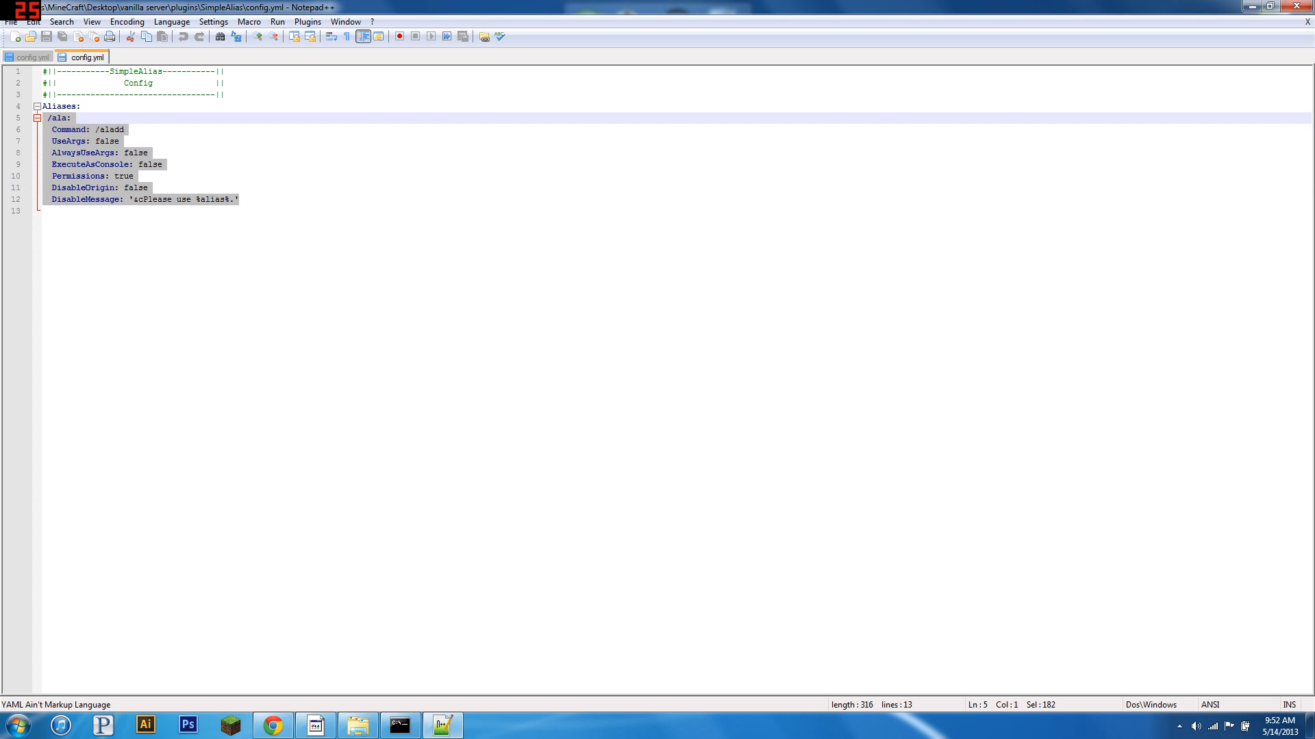
click(238, 198)
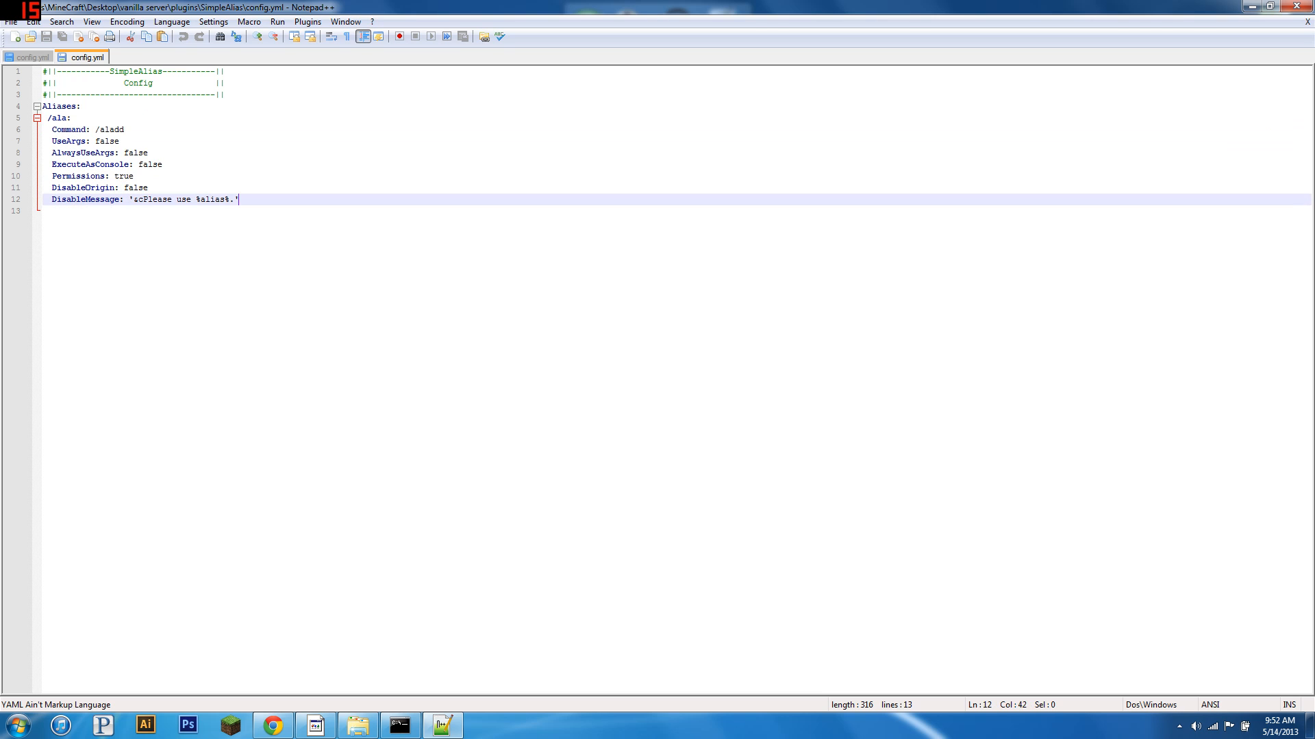
- Paste a copy of the alias block and change its aladd command to /spawn
key(Return)
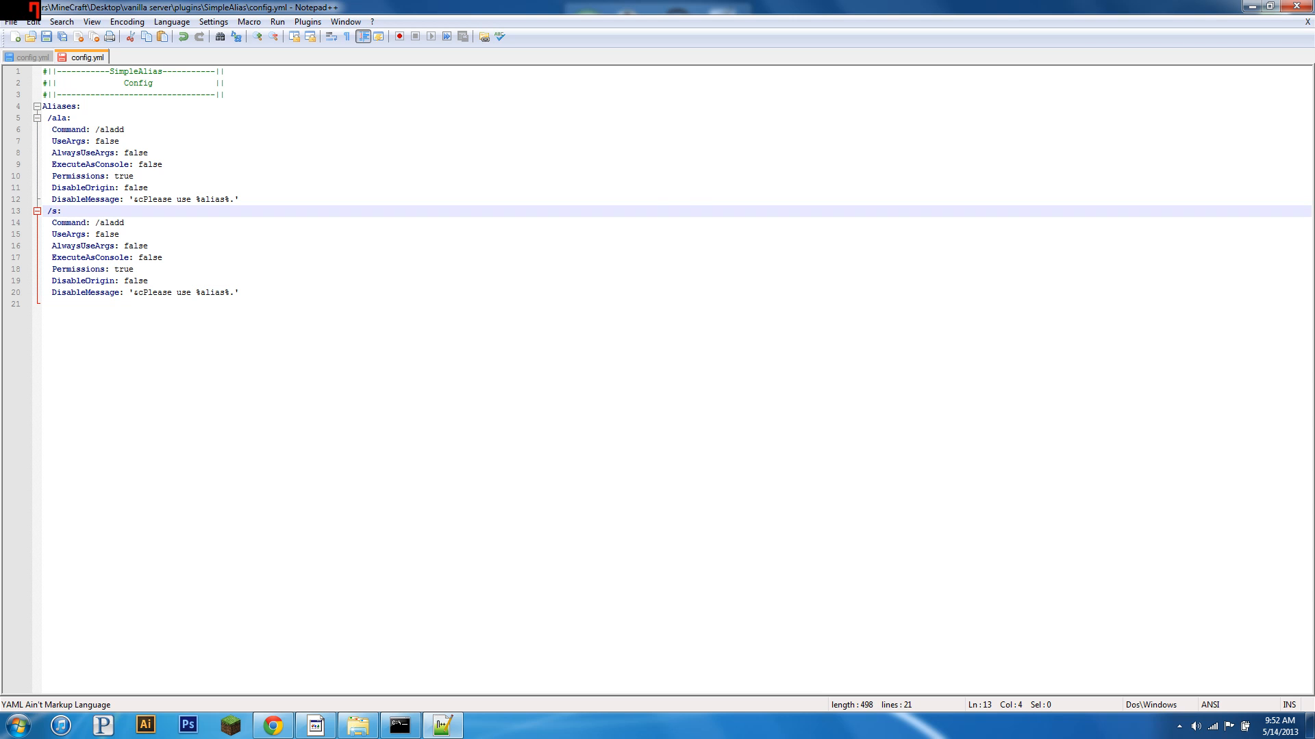
double_click(110, 222)
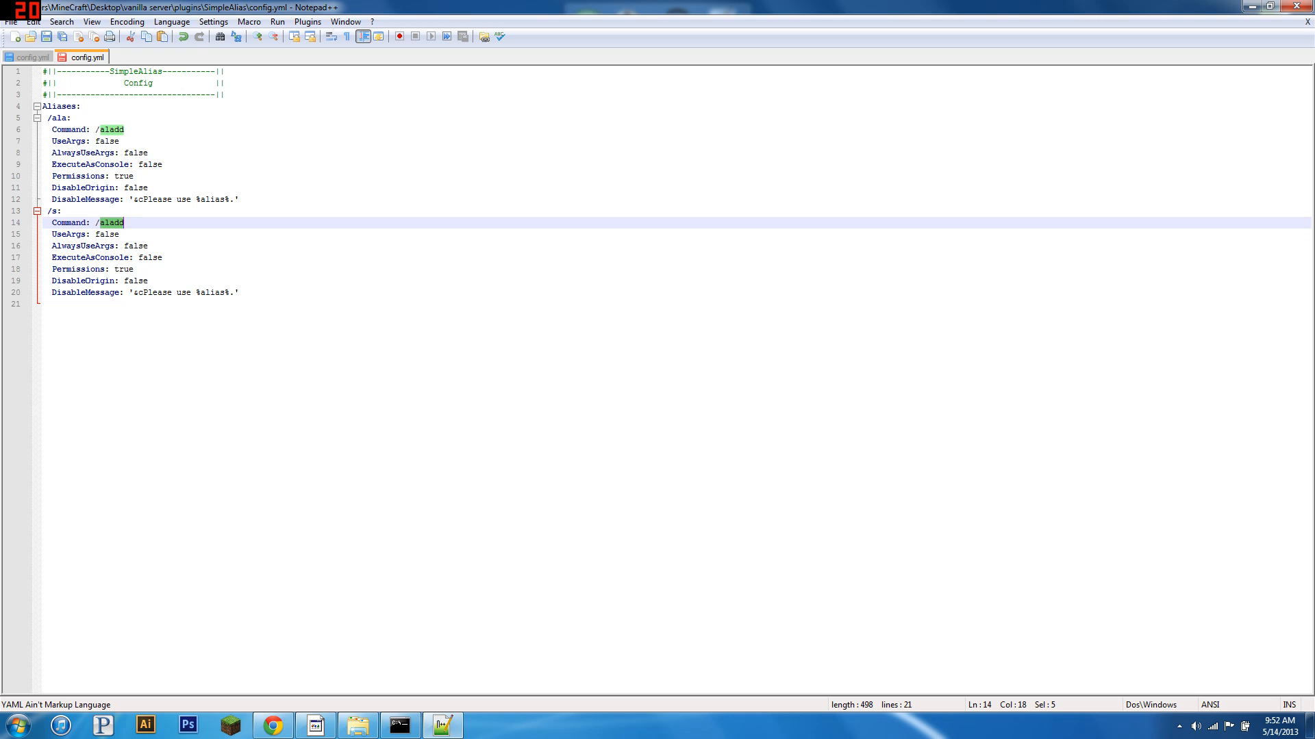
text(/spawn)
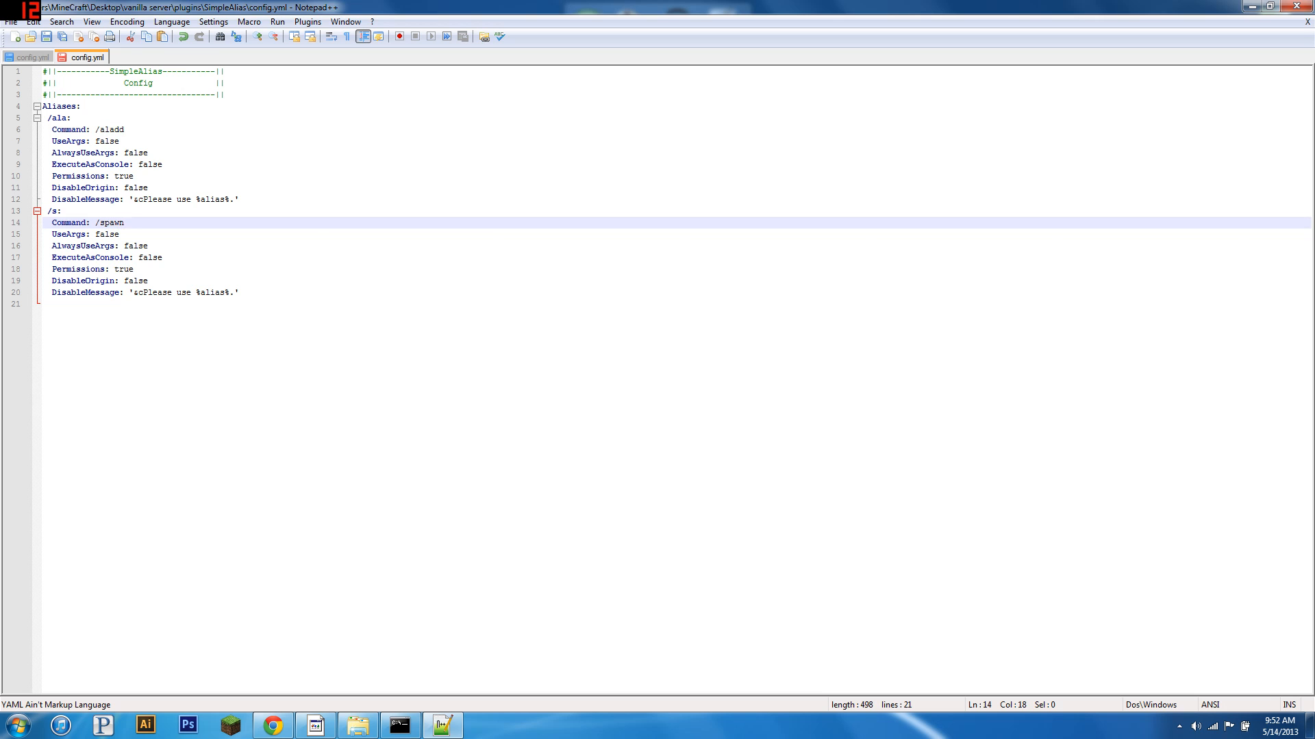
- Edit the new alias's ExecuteAsConsole value, typing true and then false
click(239, 291)
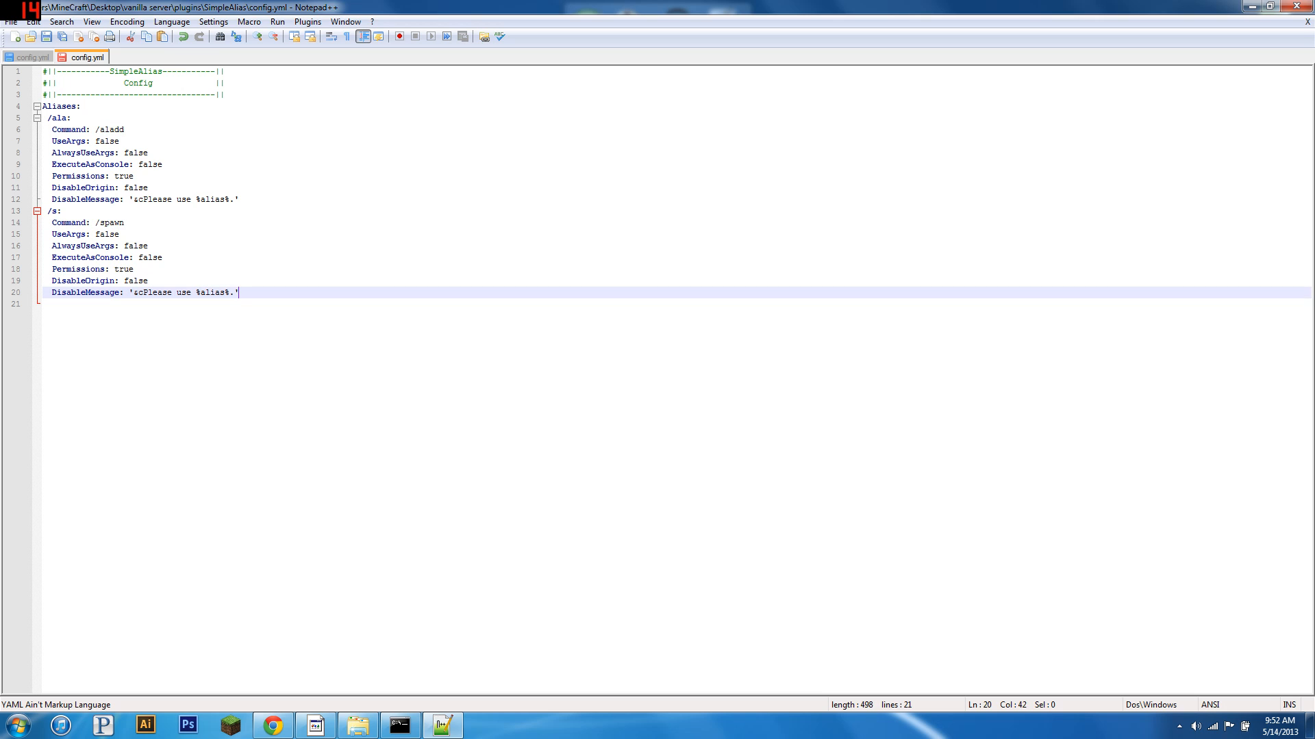
double_click(151, 257)
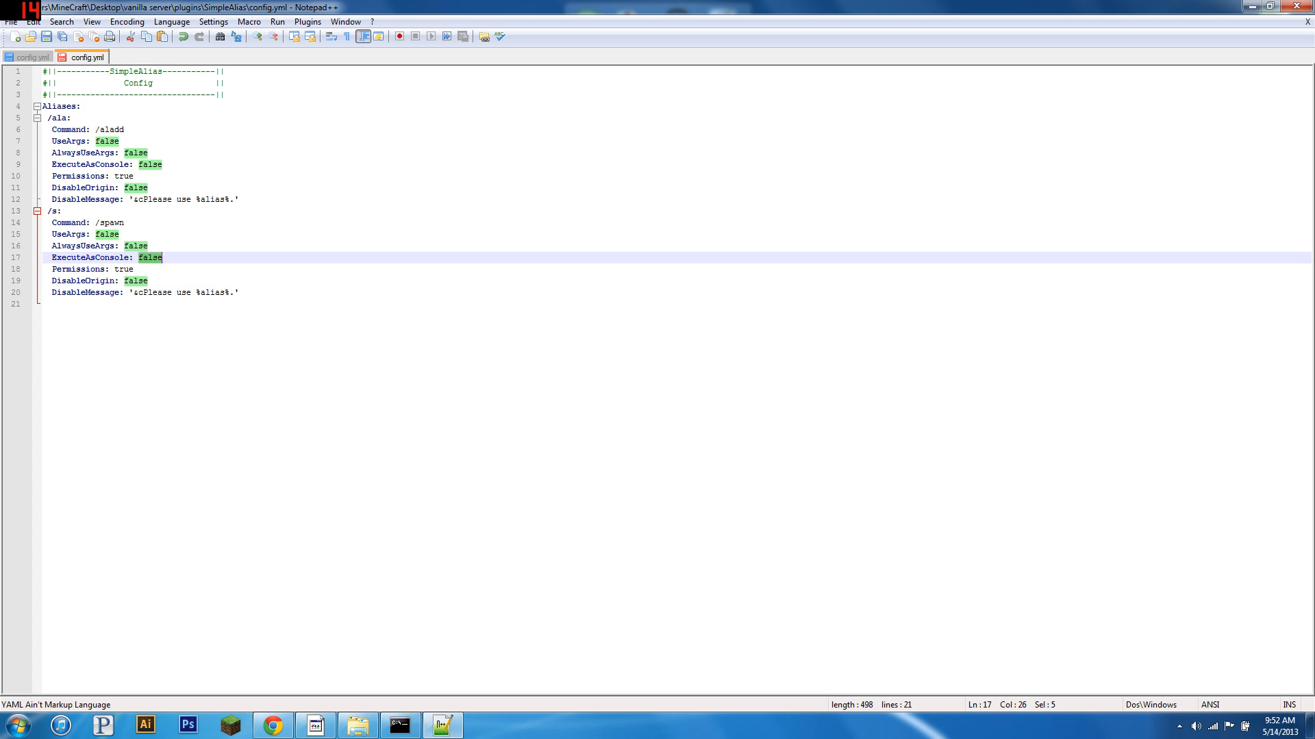
click(105, 222)
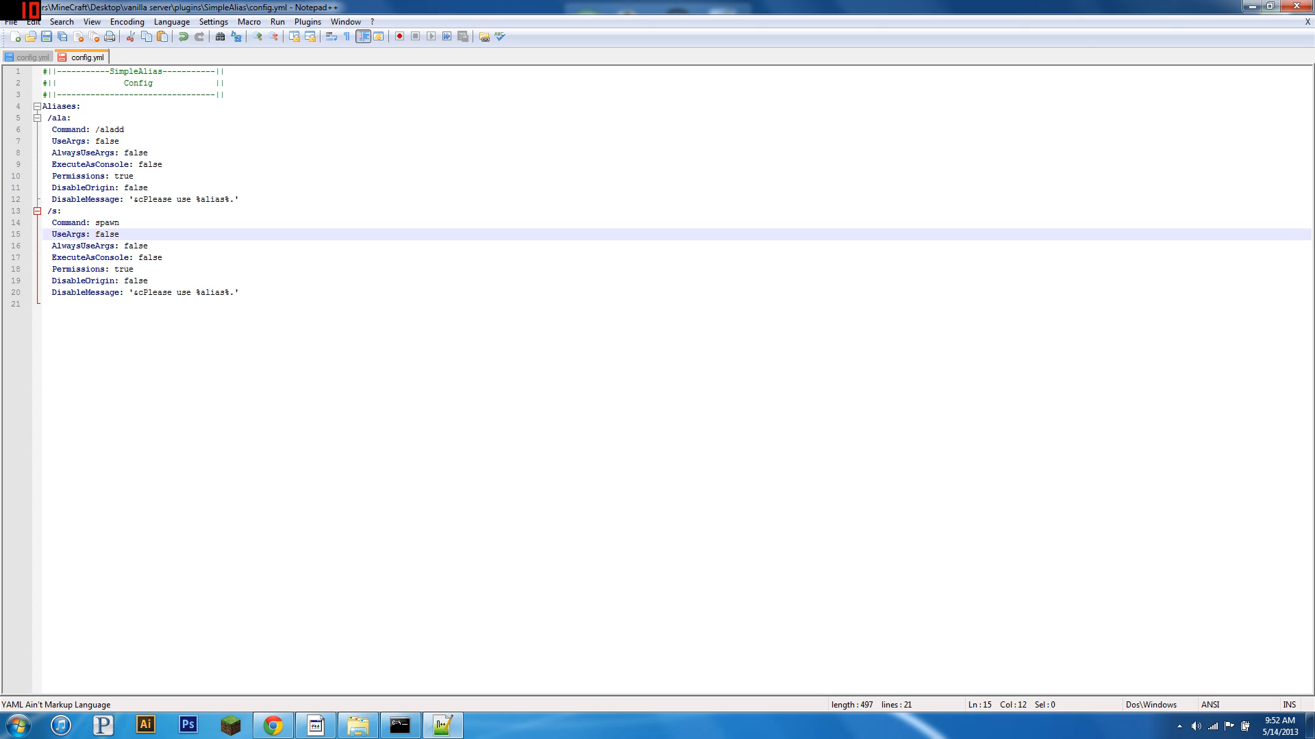
click(59, 258)
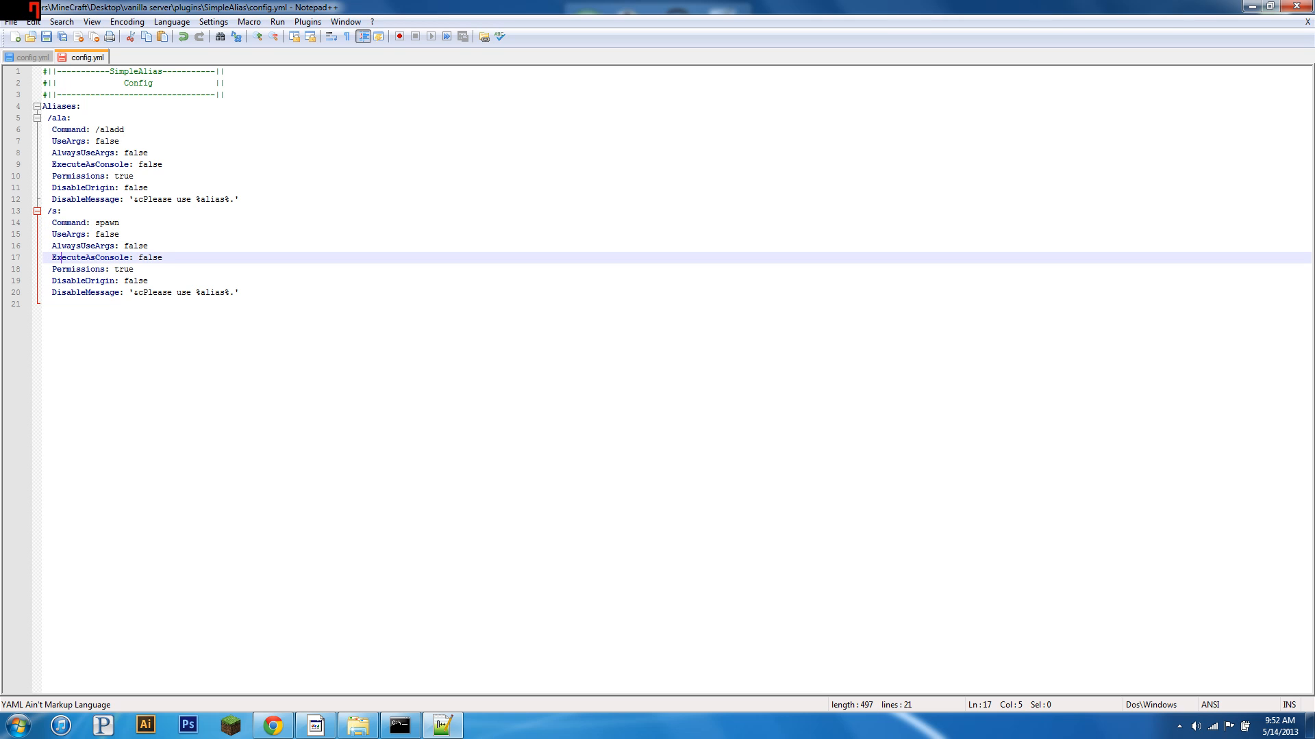
text(tr)
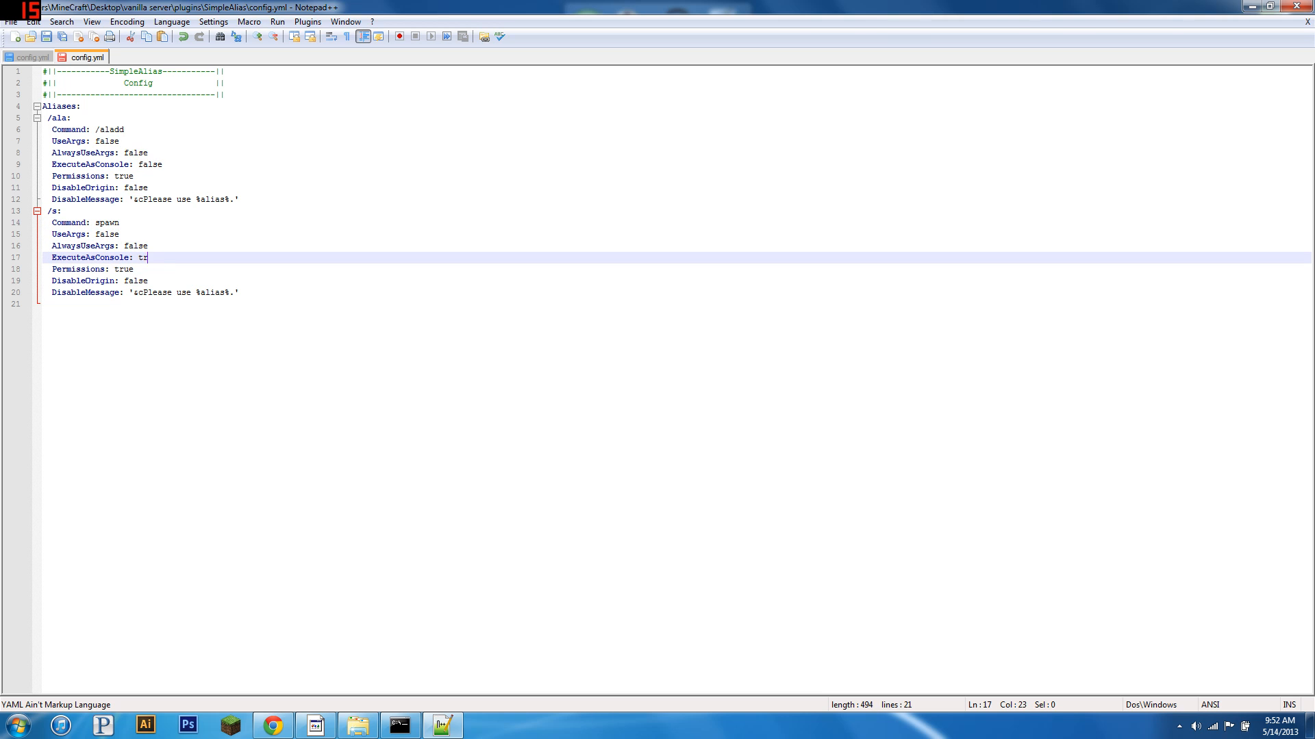
text(ue)
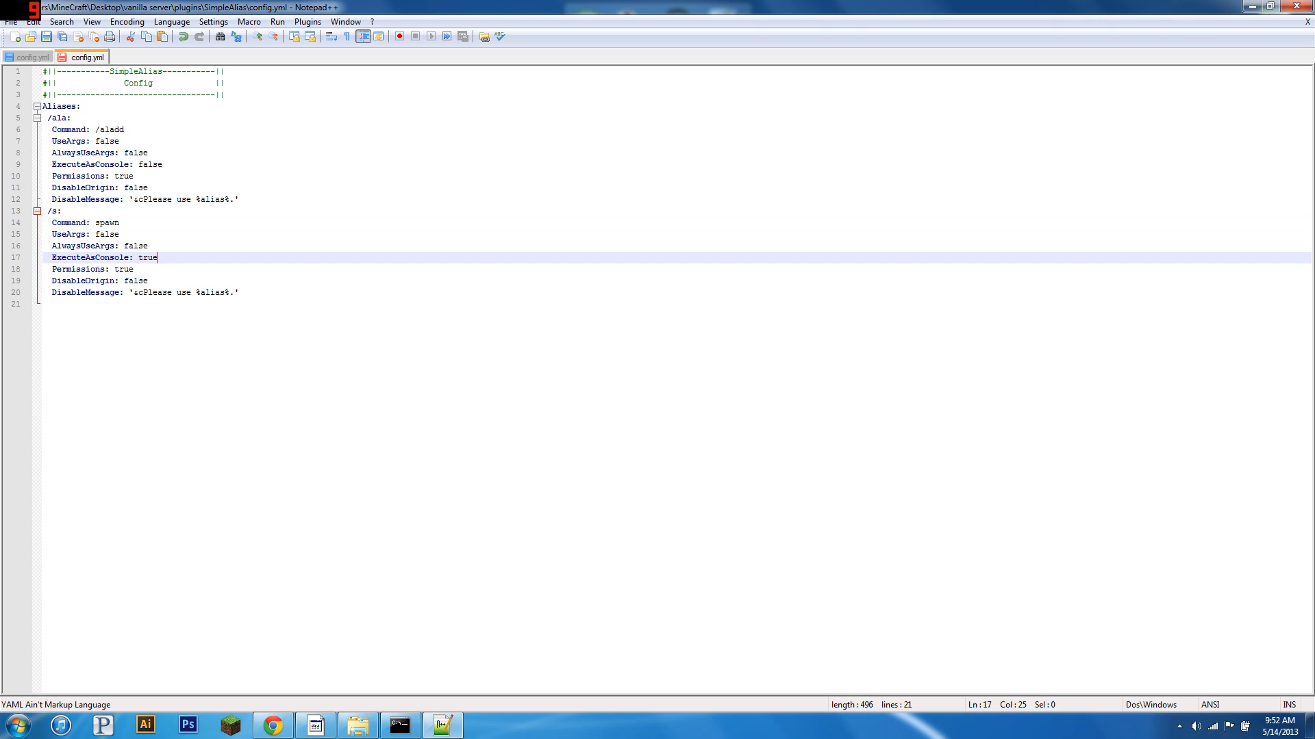
text(false)
click(676, 222)
text(/)
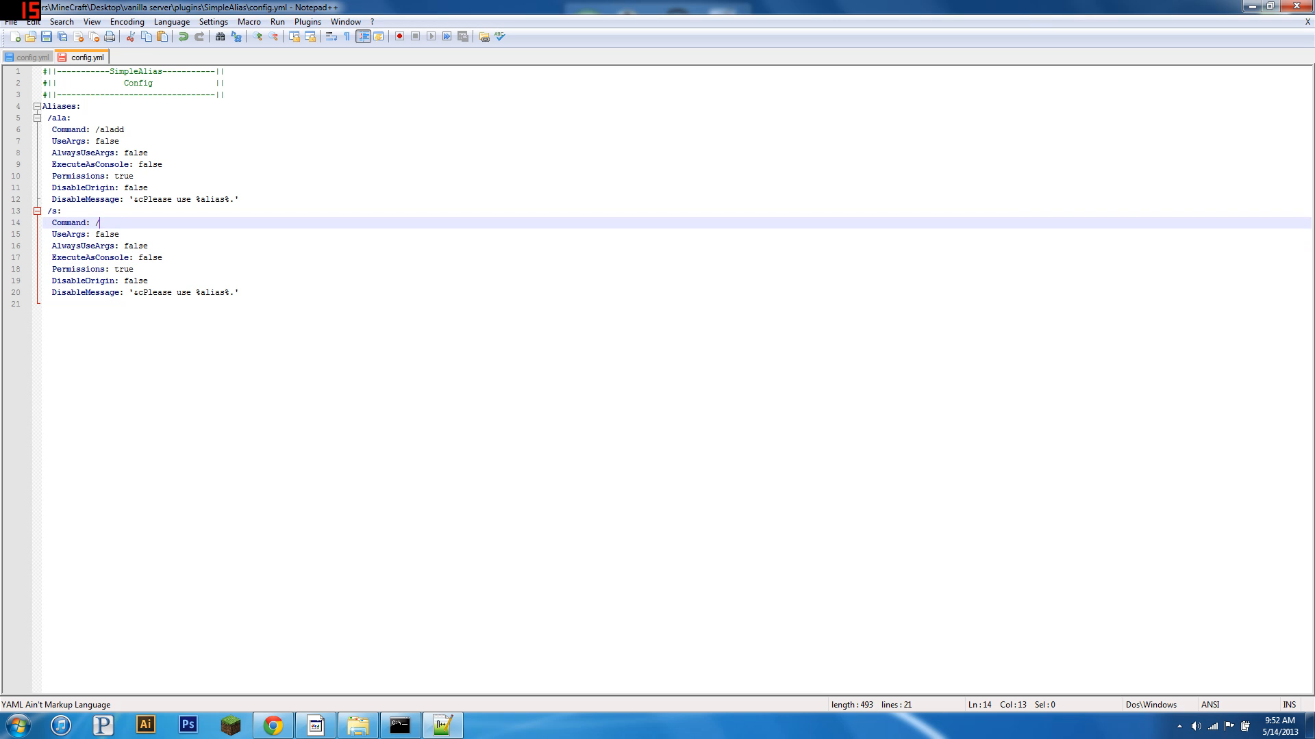
- Retype the command as spawn and change the /s alias's Permissions from true to false
text(spawn)
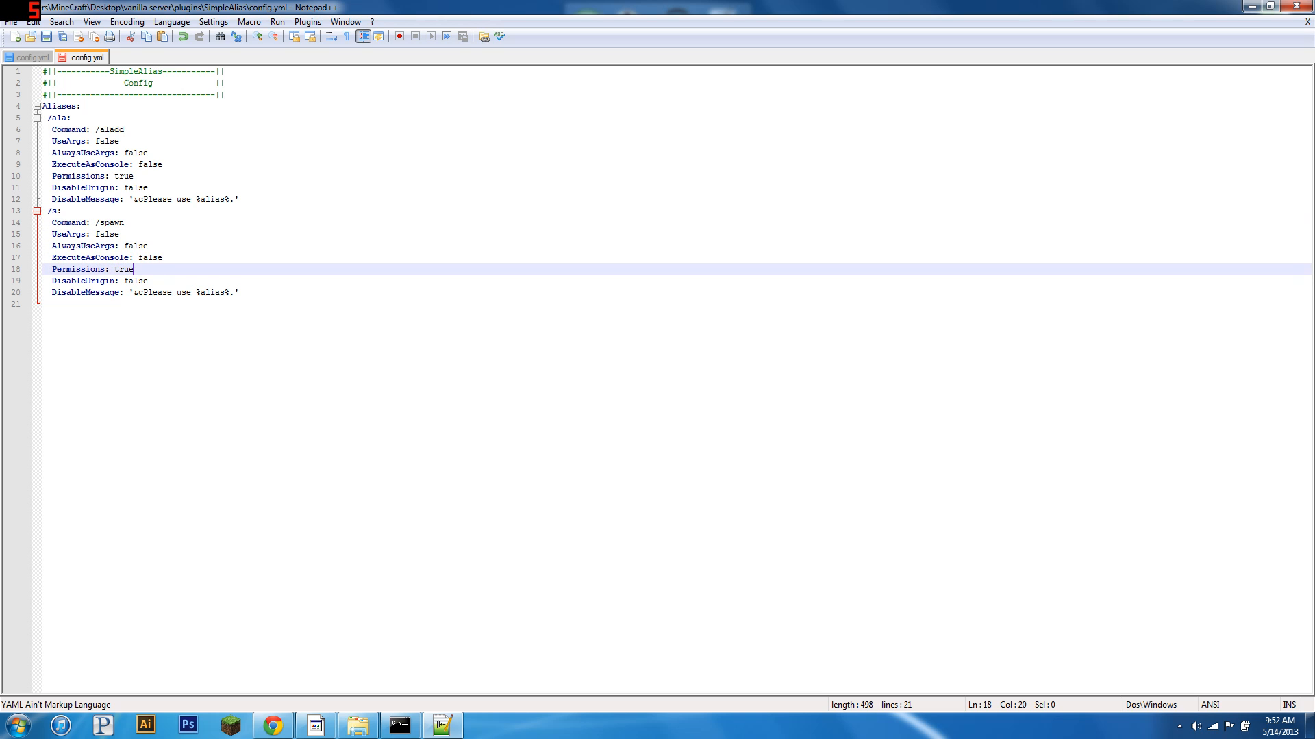
double_click(123, 269)
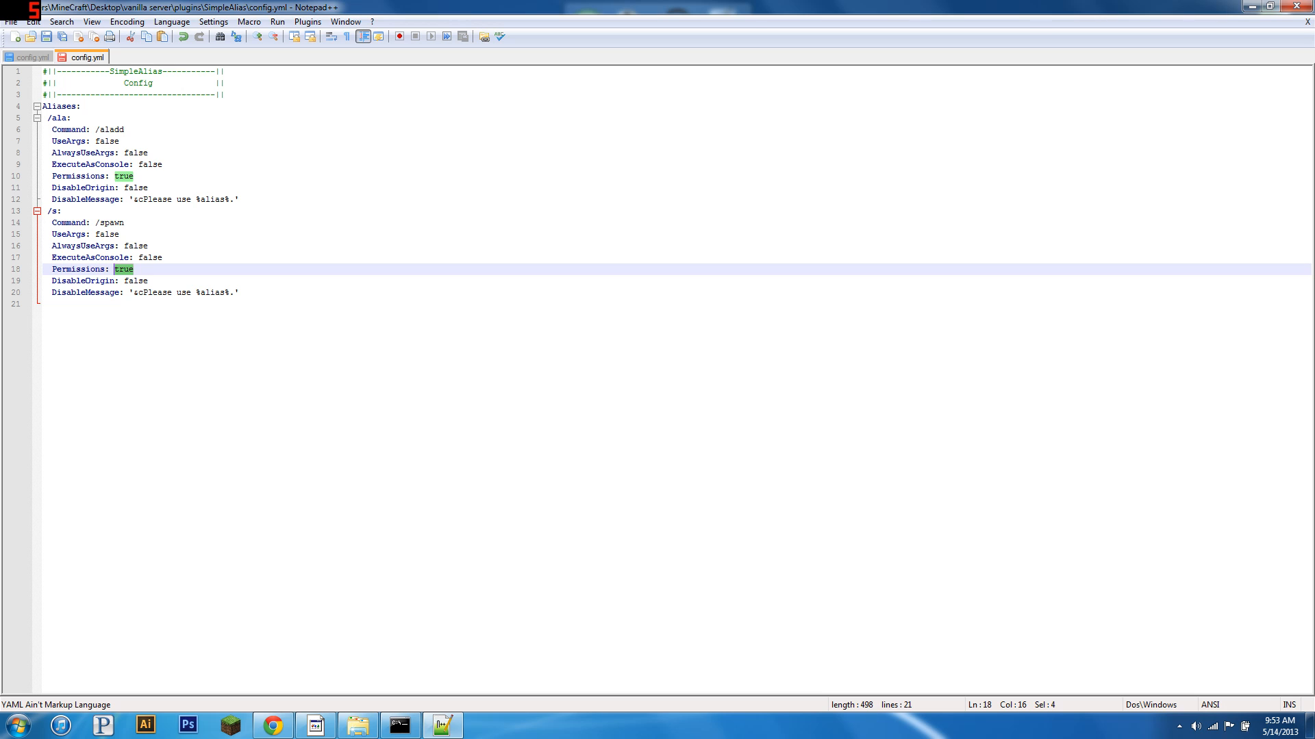
text(false)
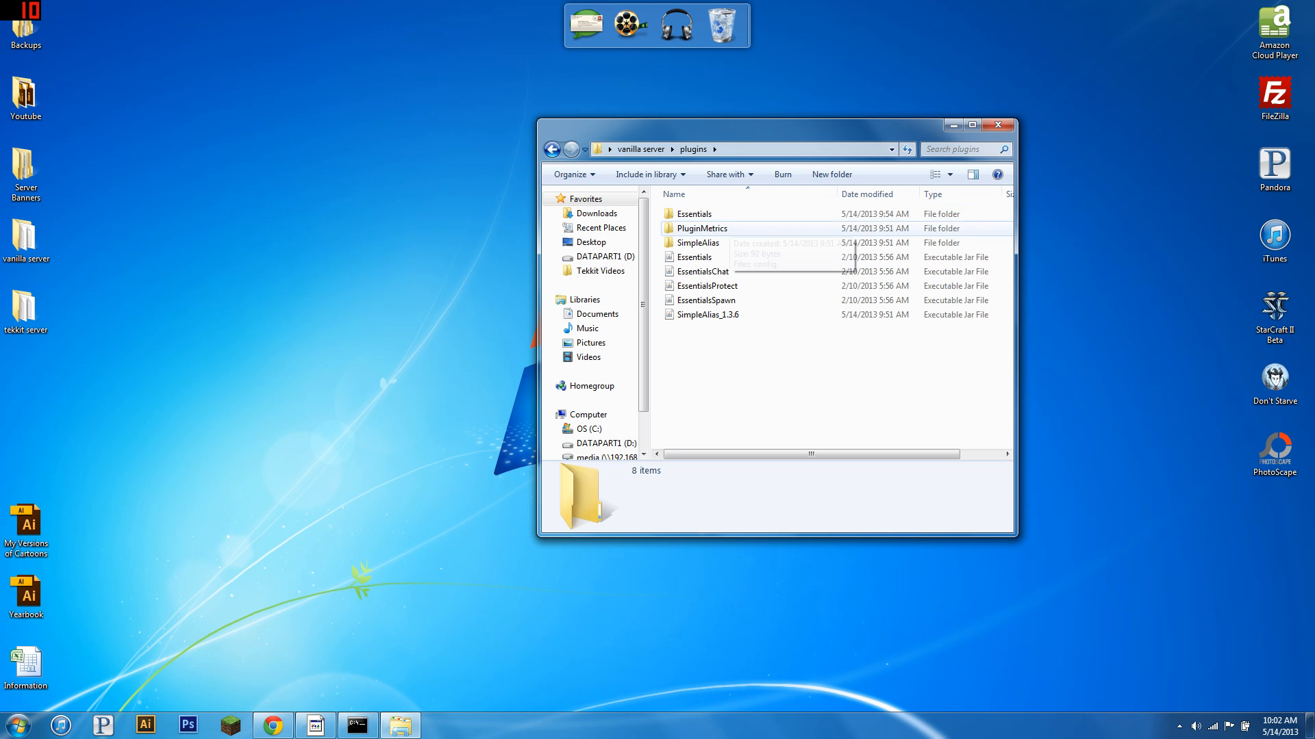
- Open the SimpleAlias folder and its config file from the plugins folder
double_click(697, 242)
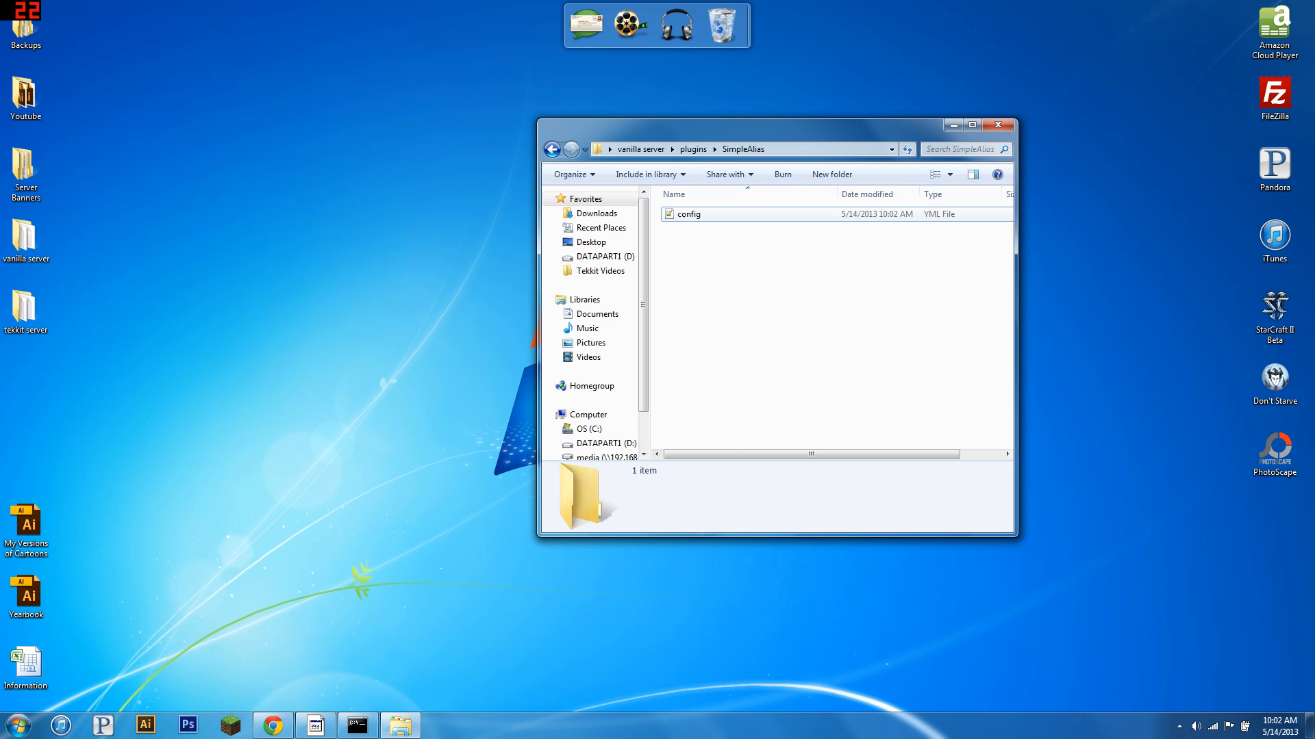
double_click(687, 214)
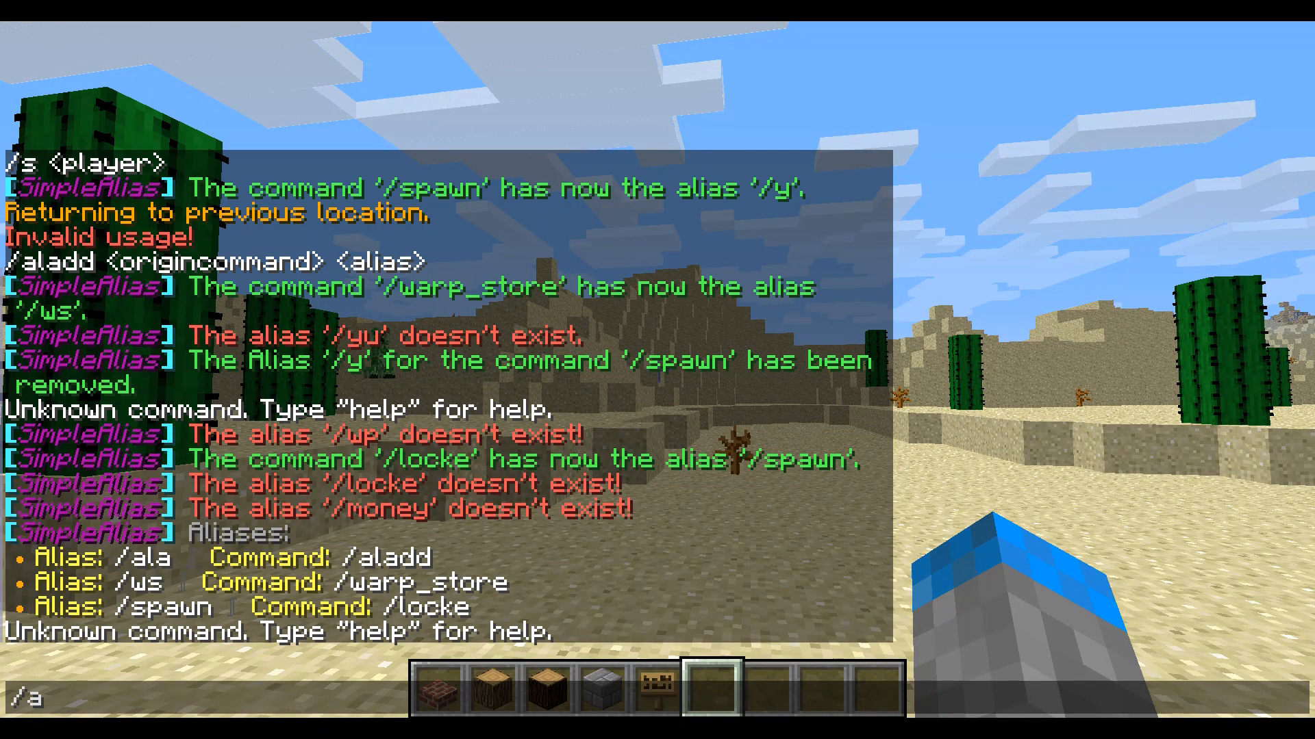
- Add /m as an alias for /money with /aladd, then remove it with /alremove
text(ladd /)
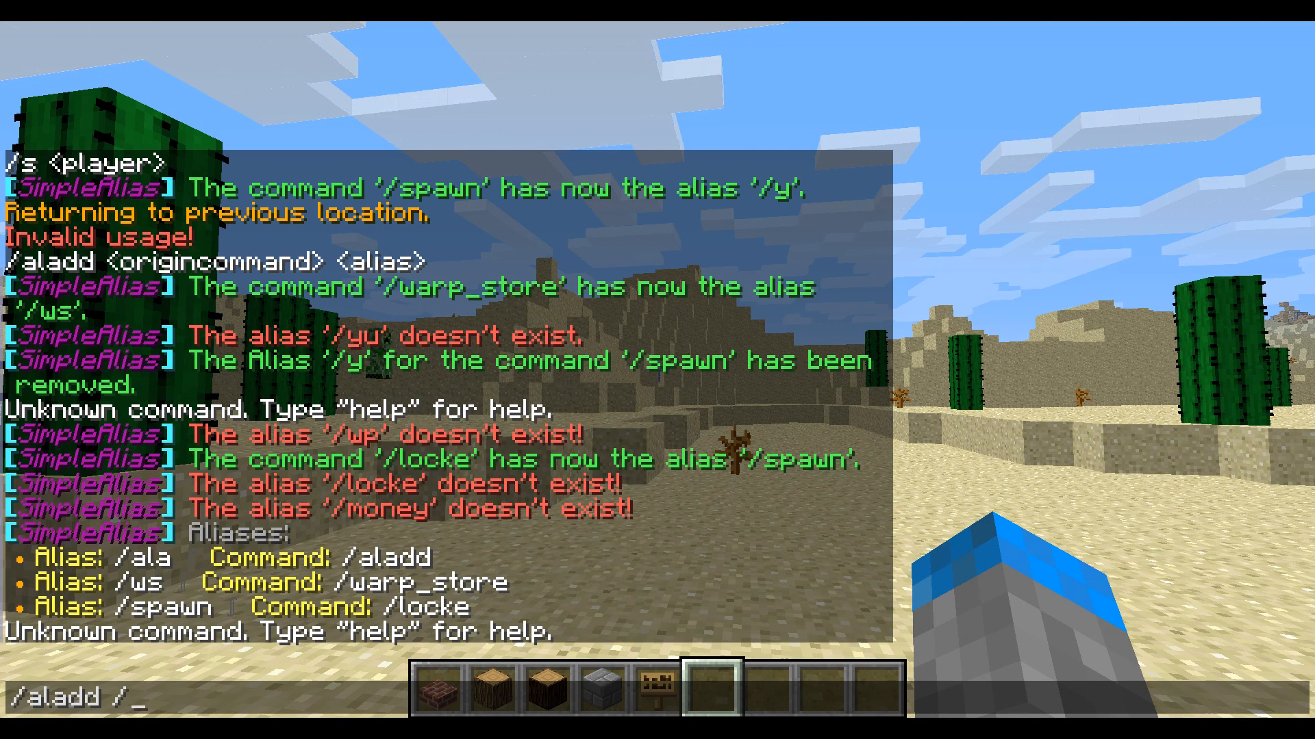
text(mone)
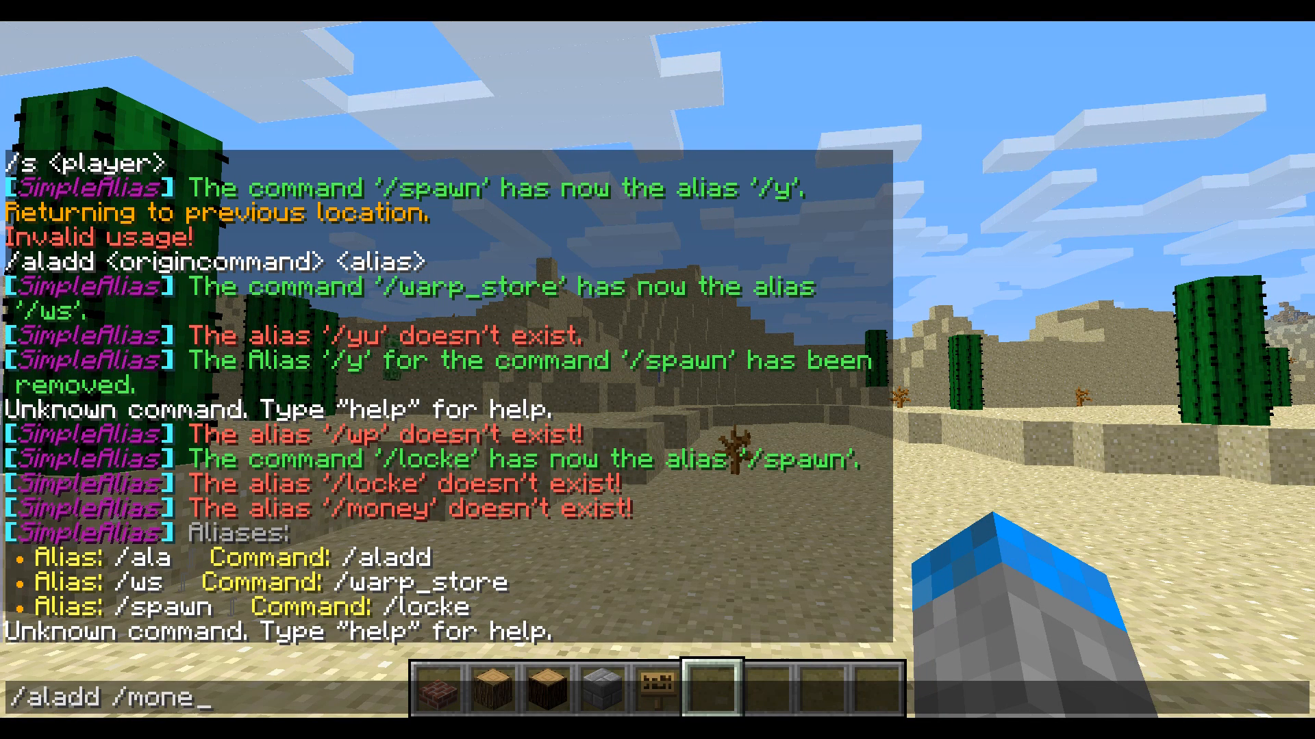
text(y /)
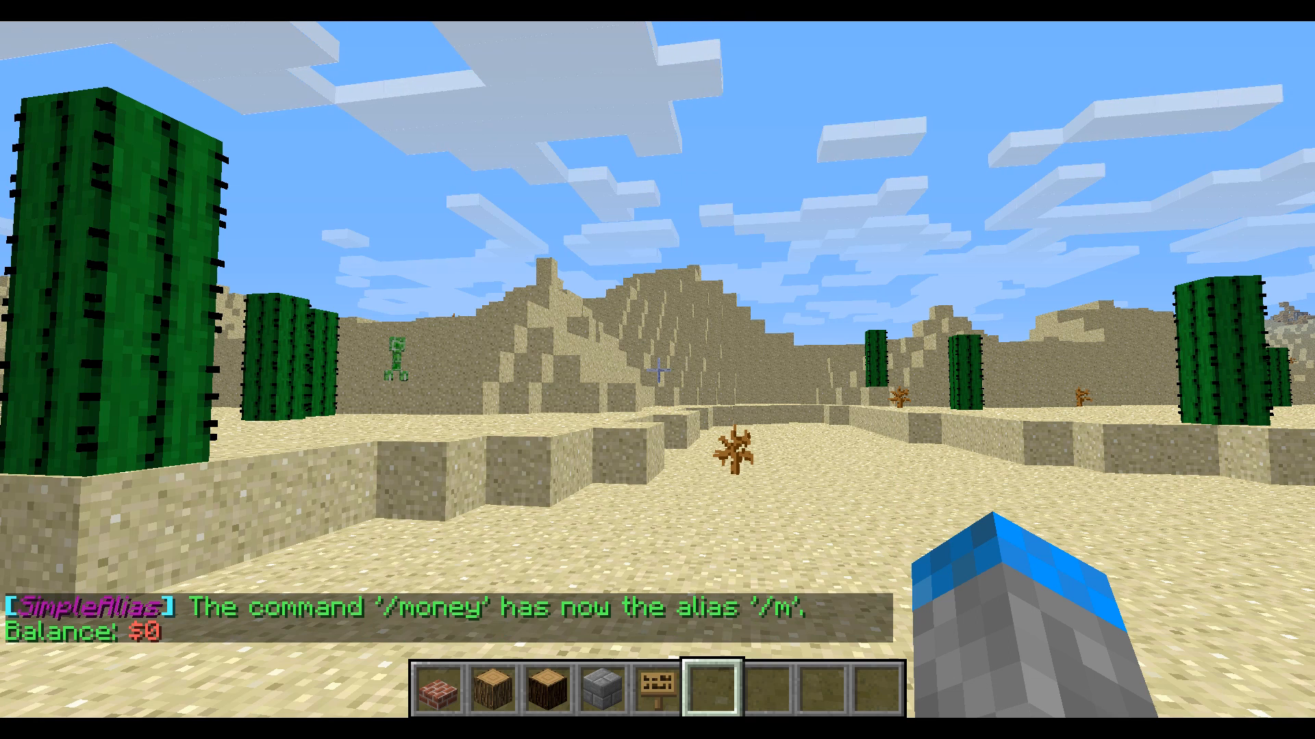
key(t)
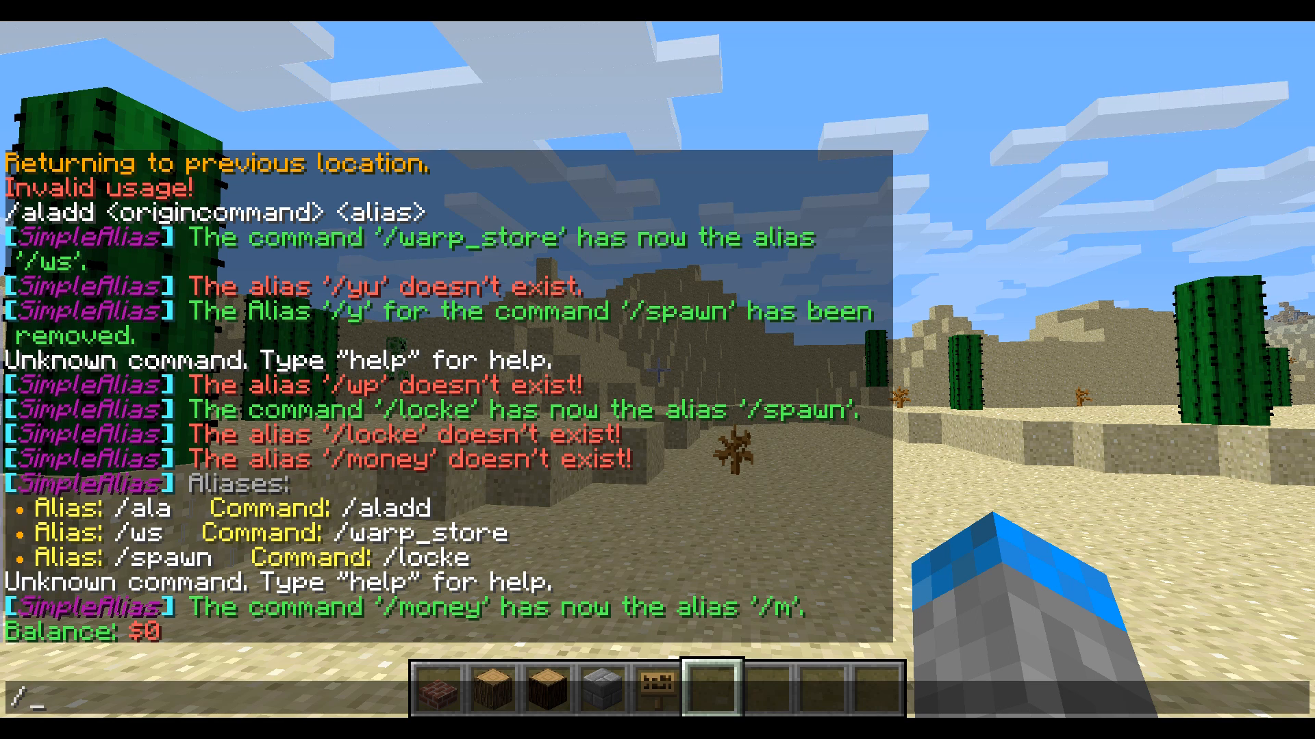
text(alremove)
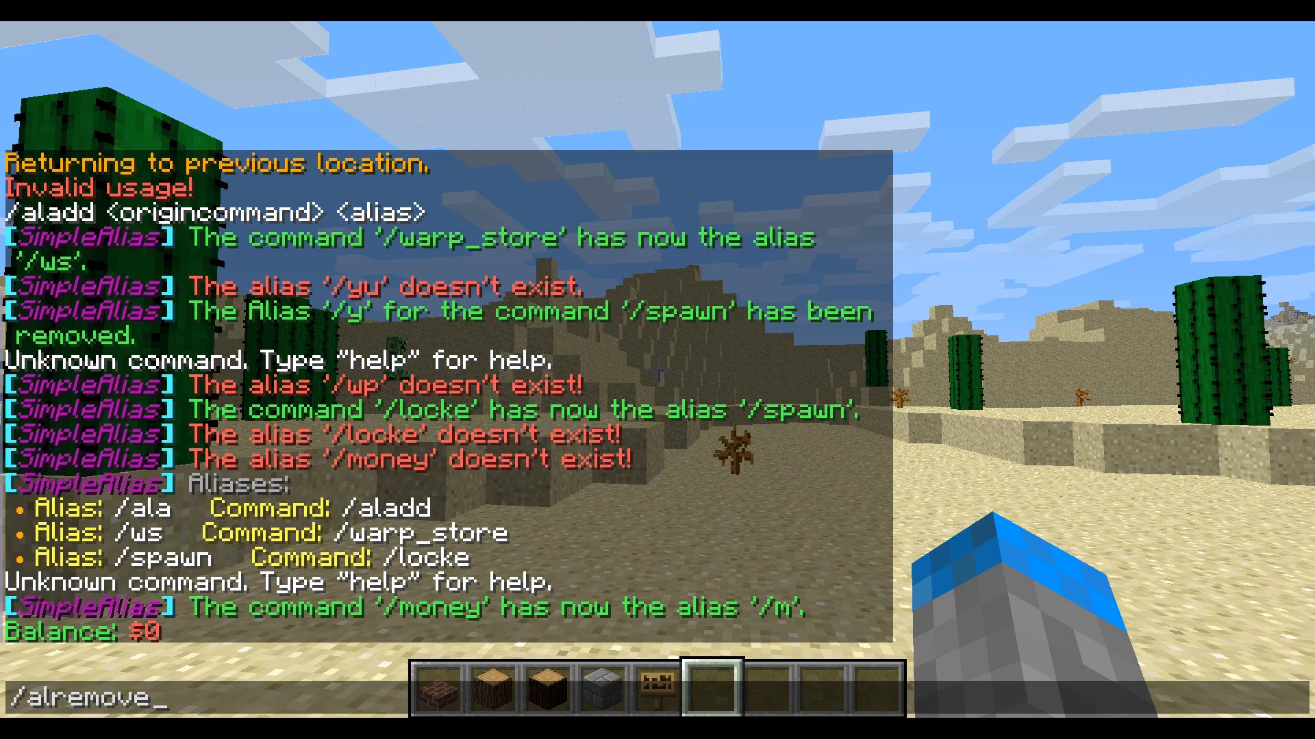
key(Return)
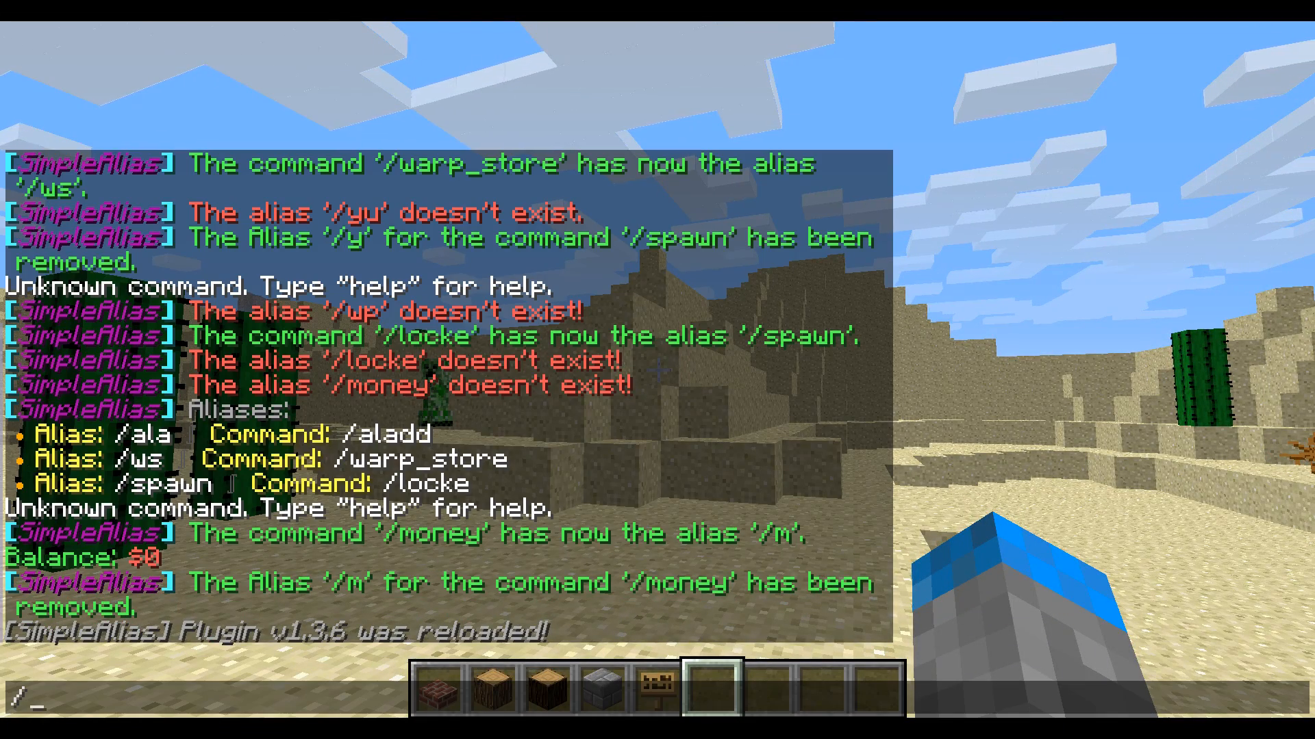
- Type an /argadd /m /spawn command in chat
text(arg)
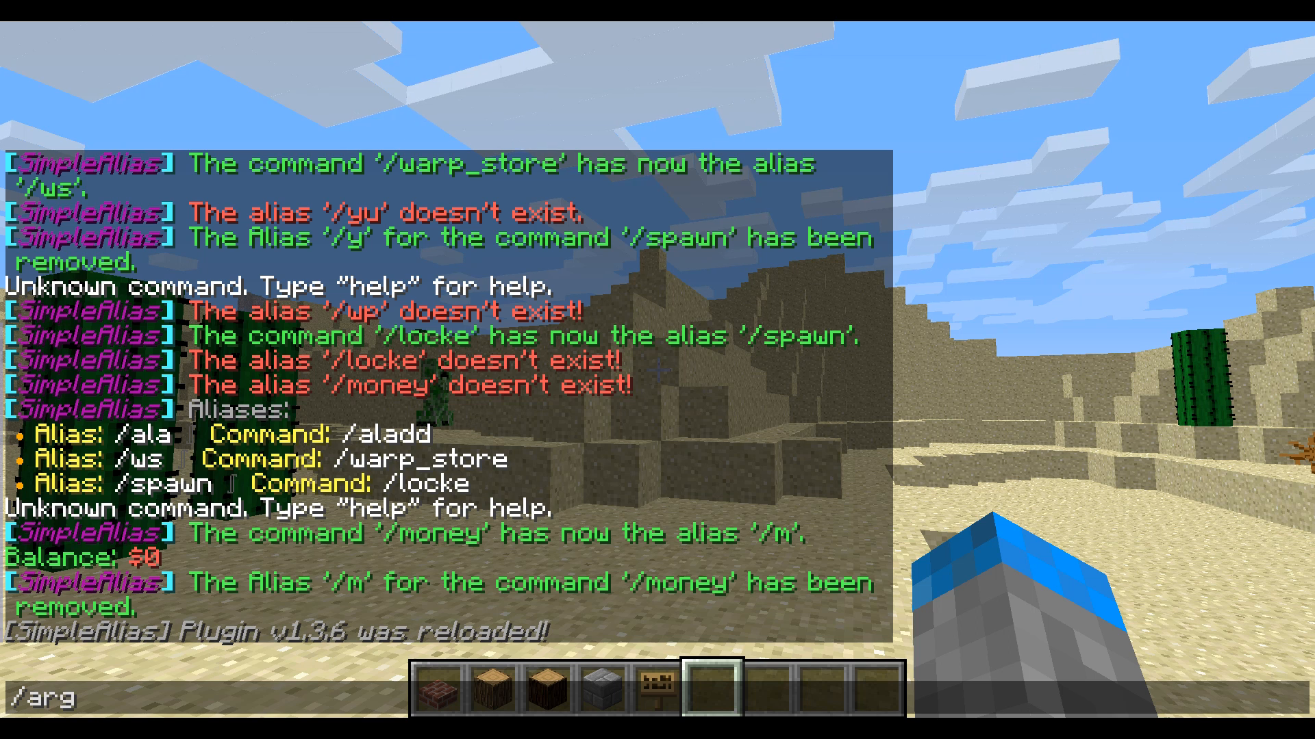
text(add)
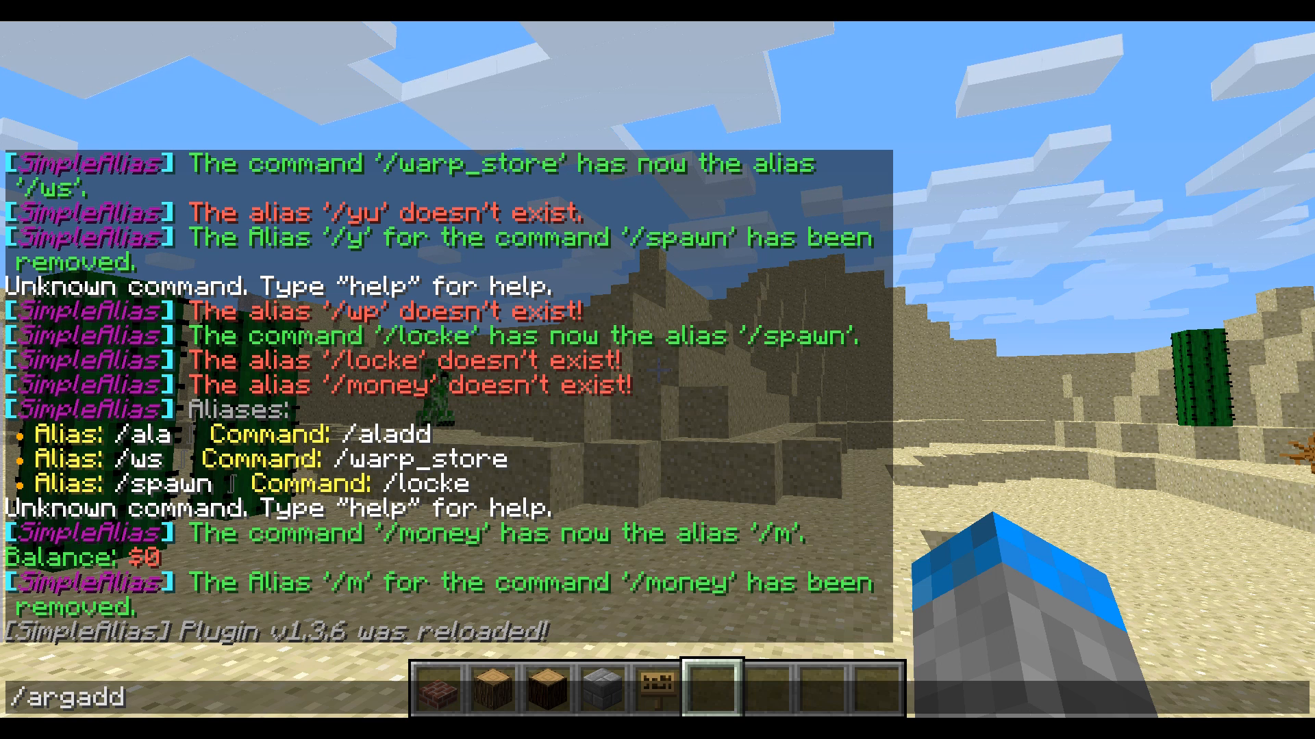
text(/m)
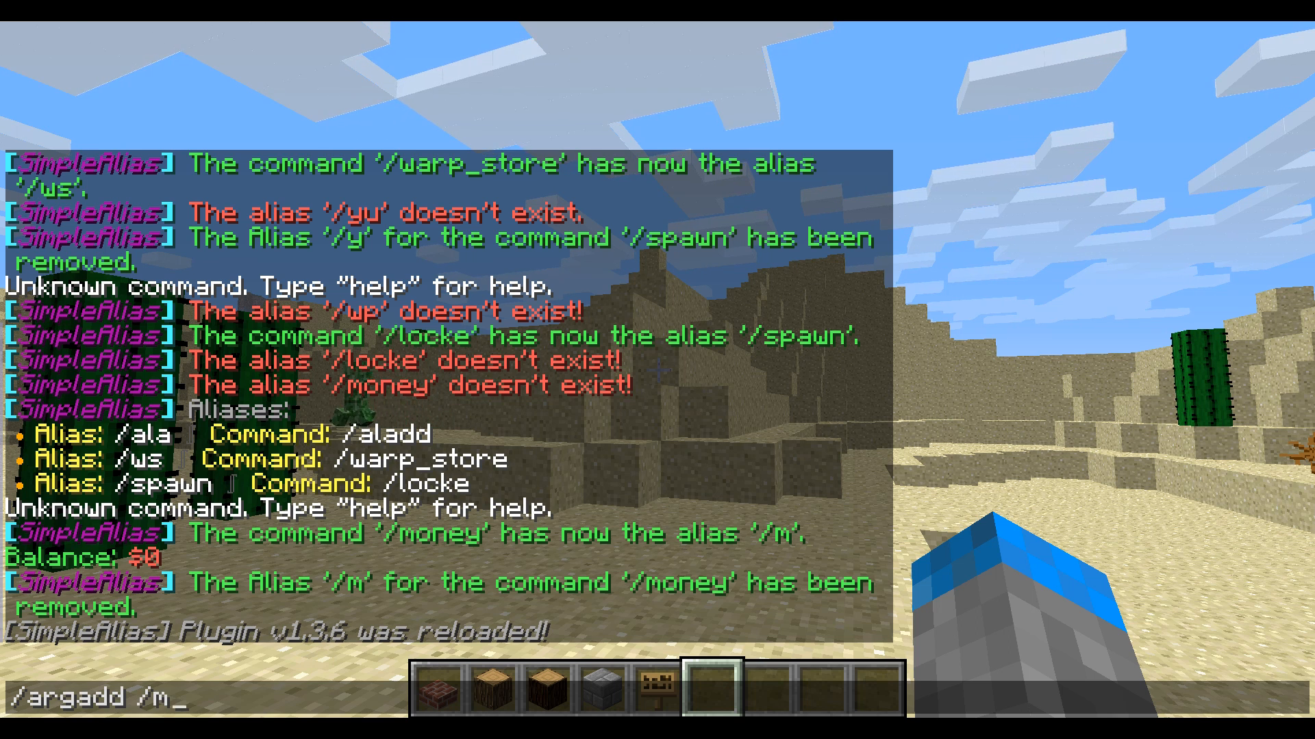
text(/)
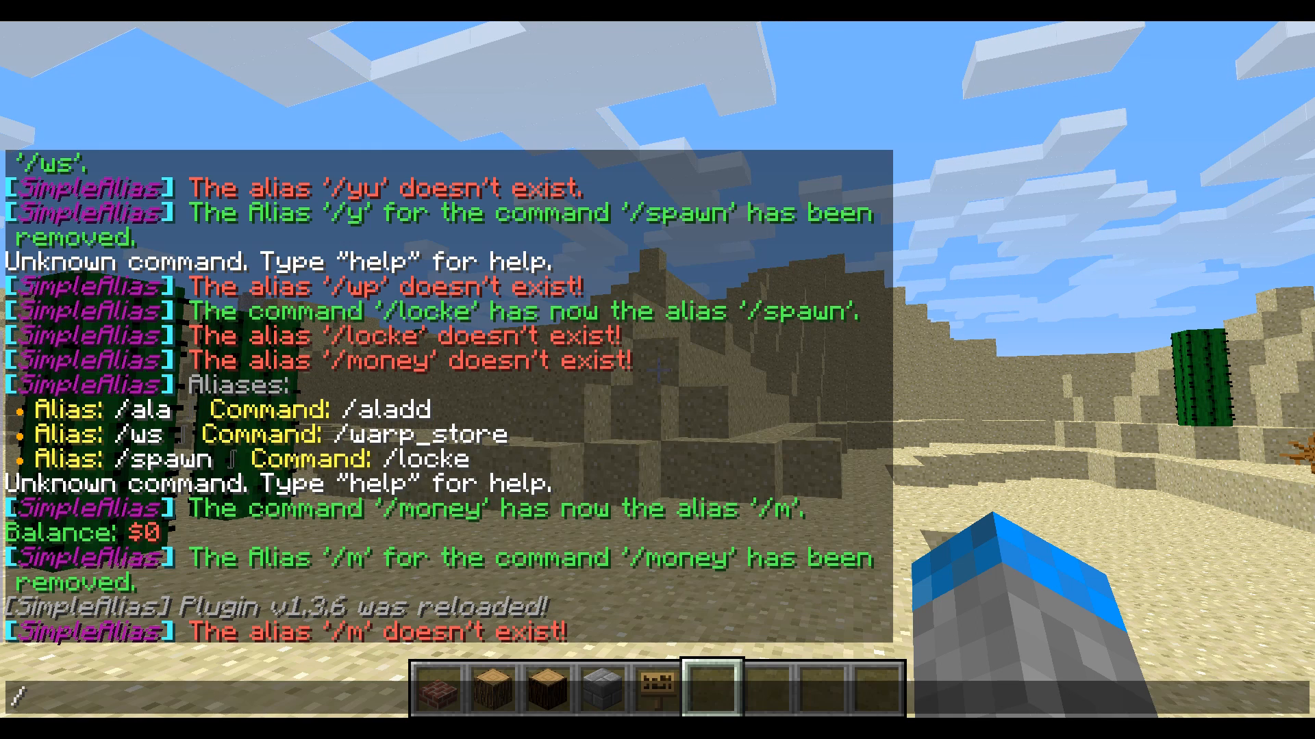
text(/argadd /m /spawn)
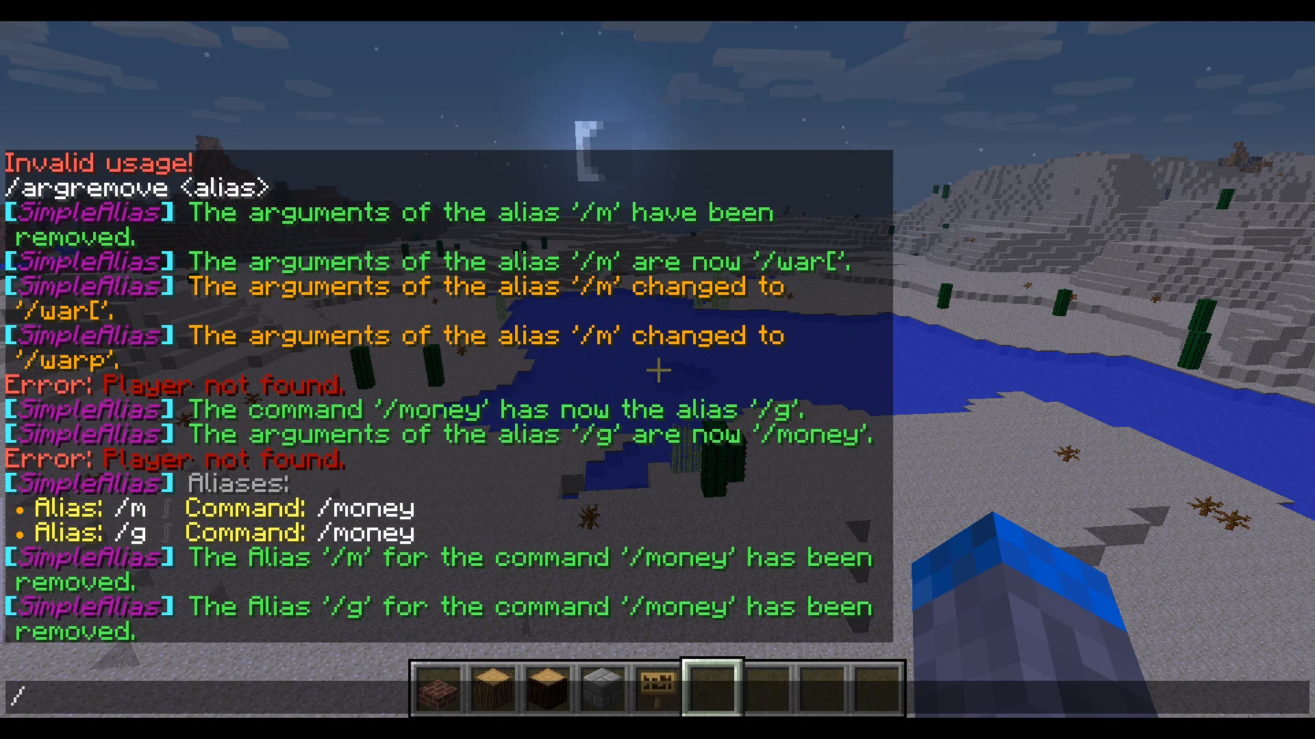
- Re-add /m as an alias for /money with /aladd
text(aladd)
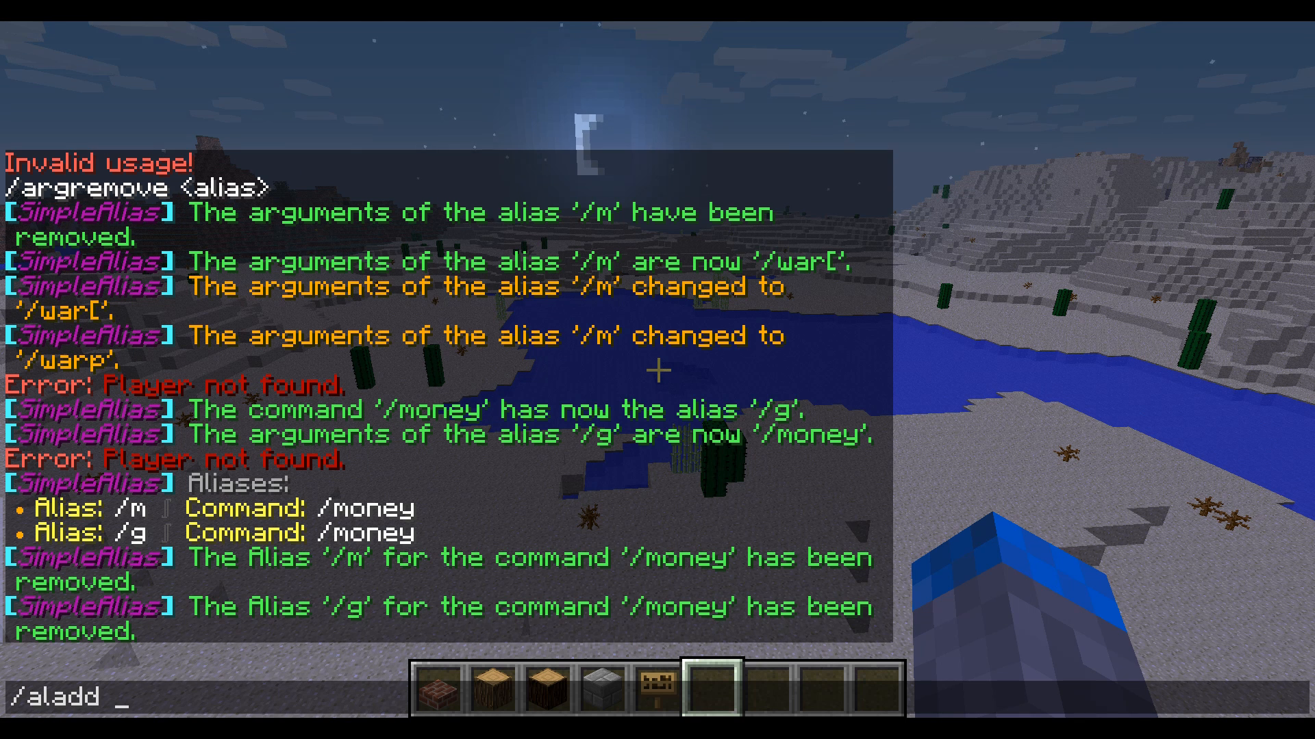
text(/m)
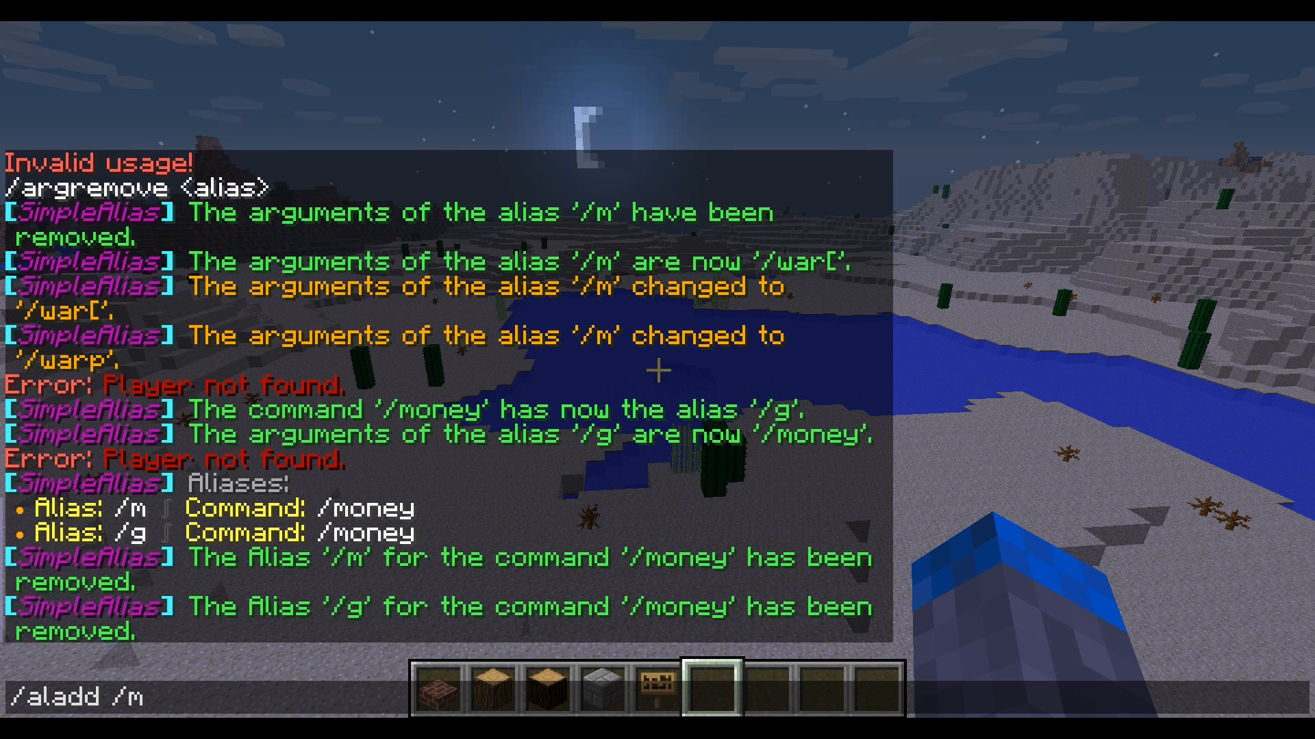
text(oney)
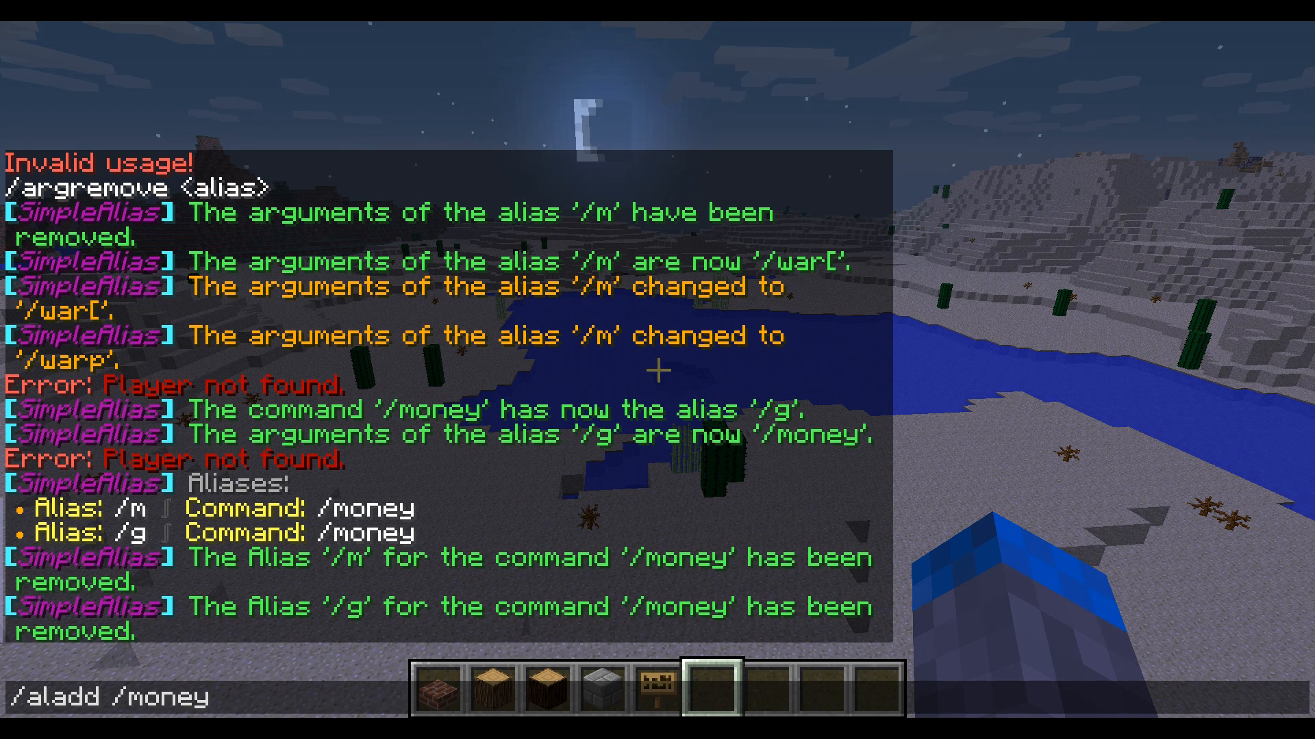
text(/m)
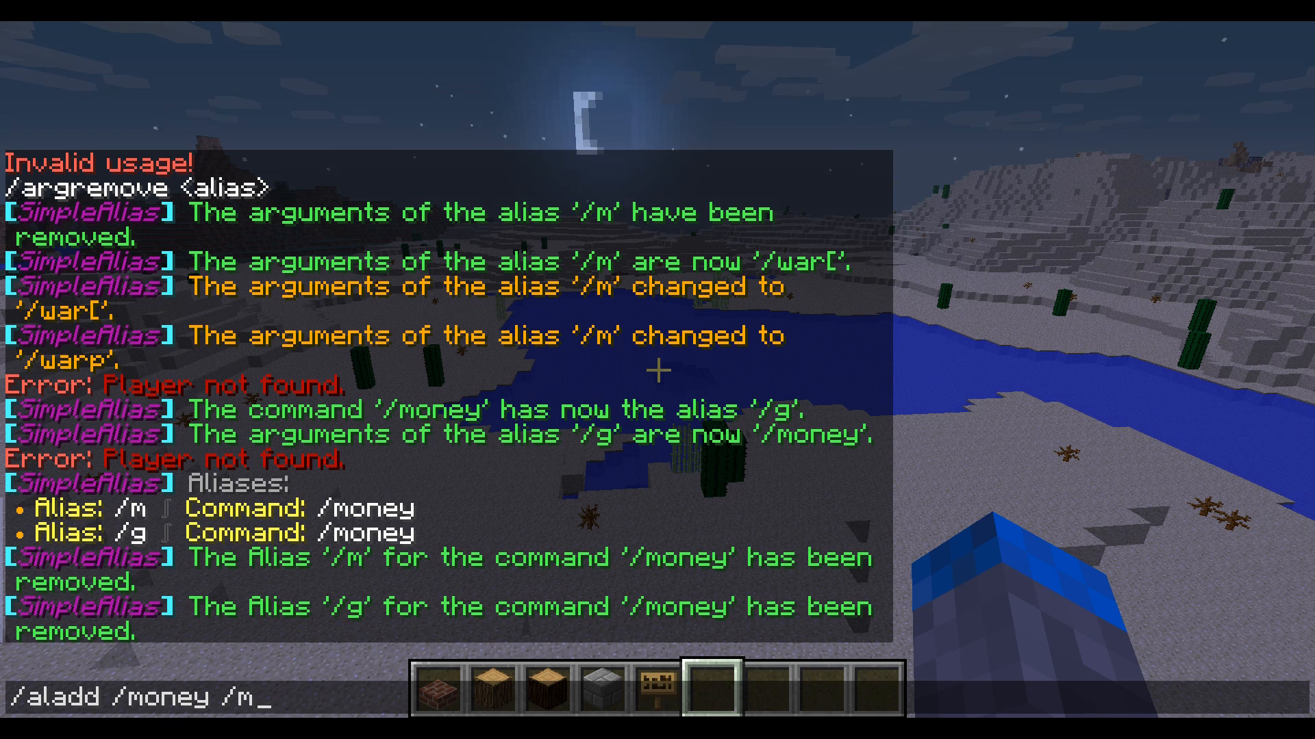
key(Return)
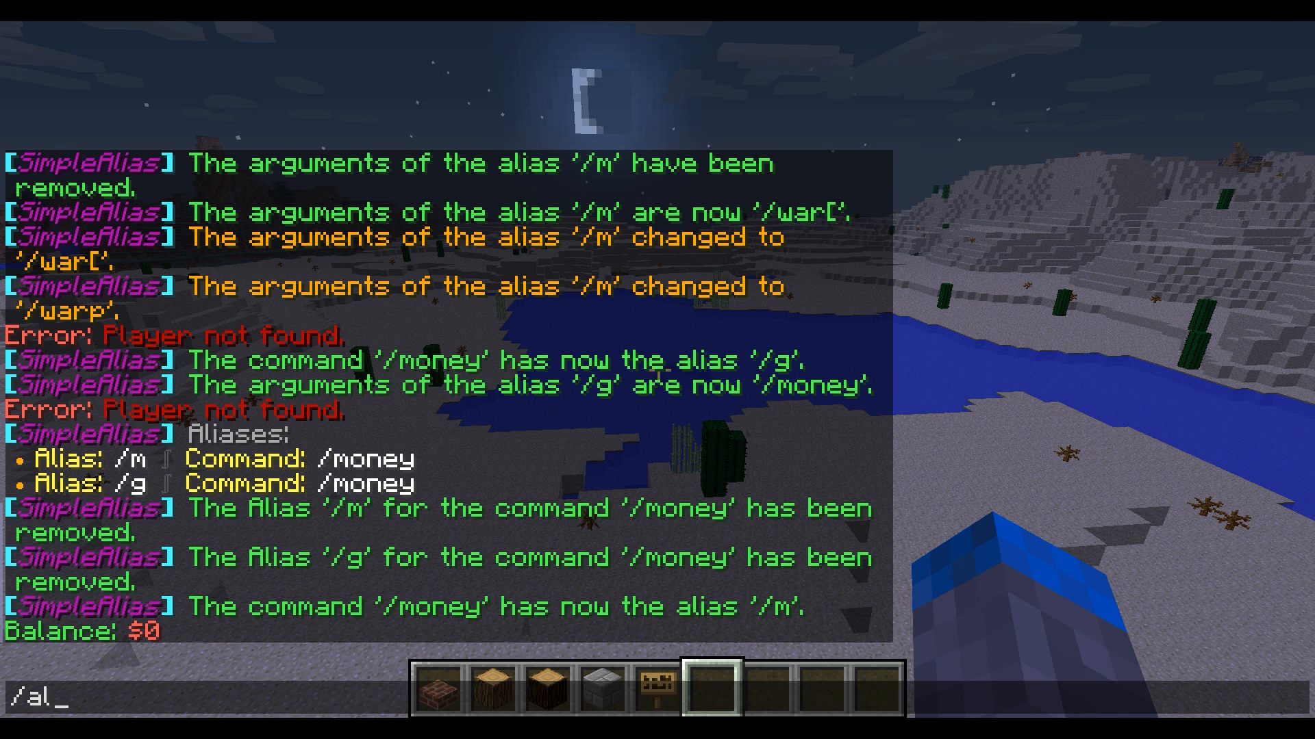
- Reload SimpleAlias with /alreload and start typing /alremove
text(r)
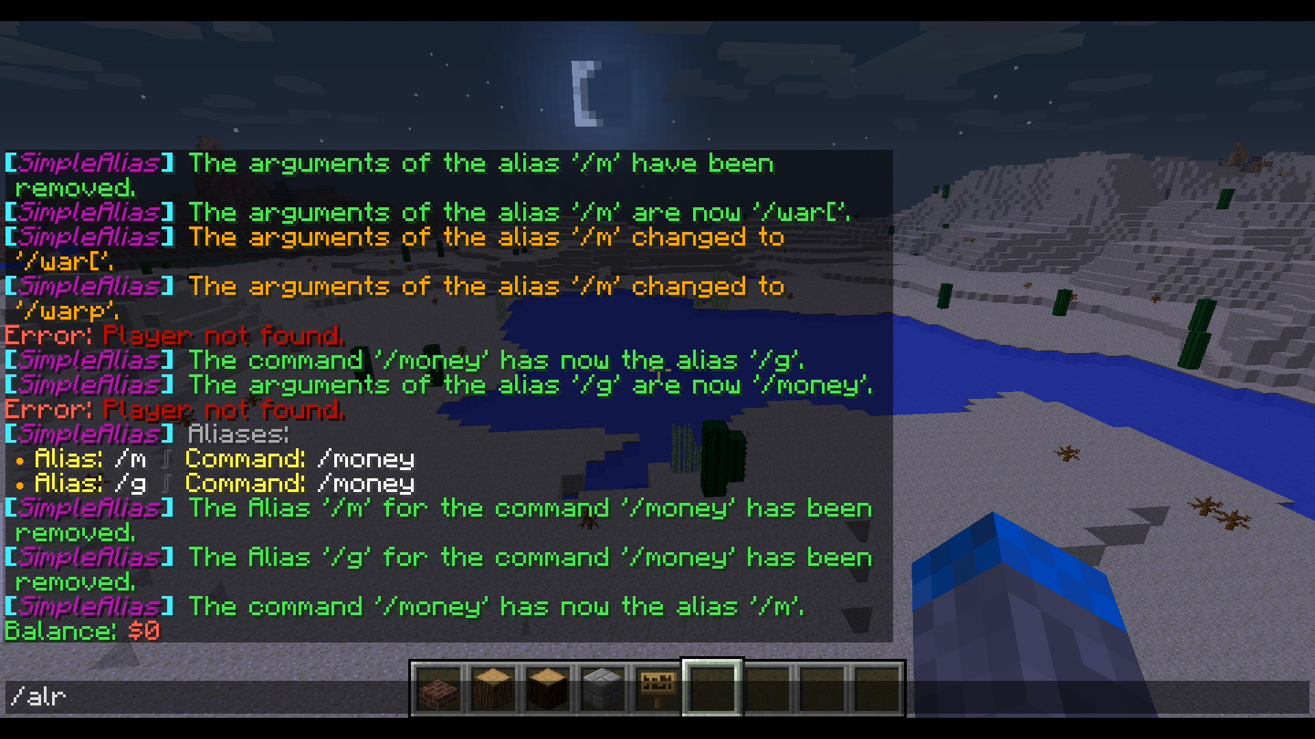
text(eload)
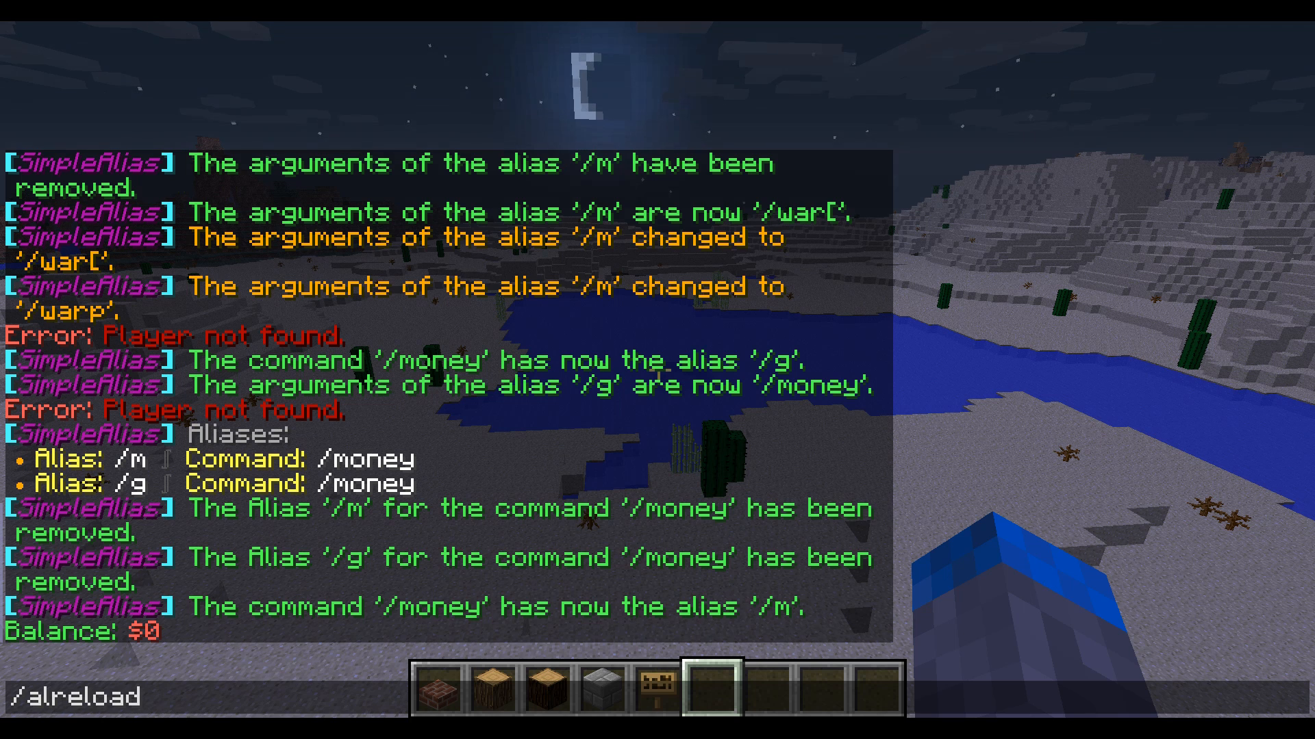
key(Return)
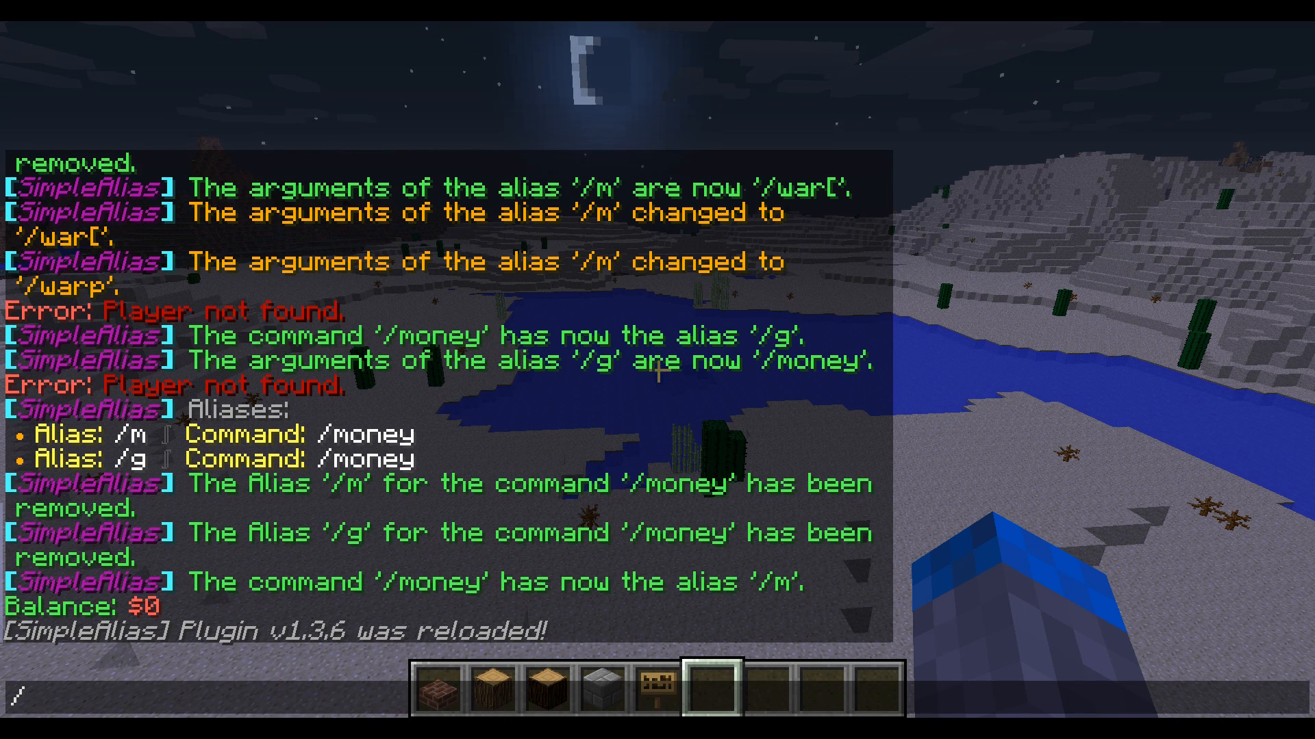
text(alremove)
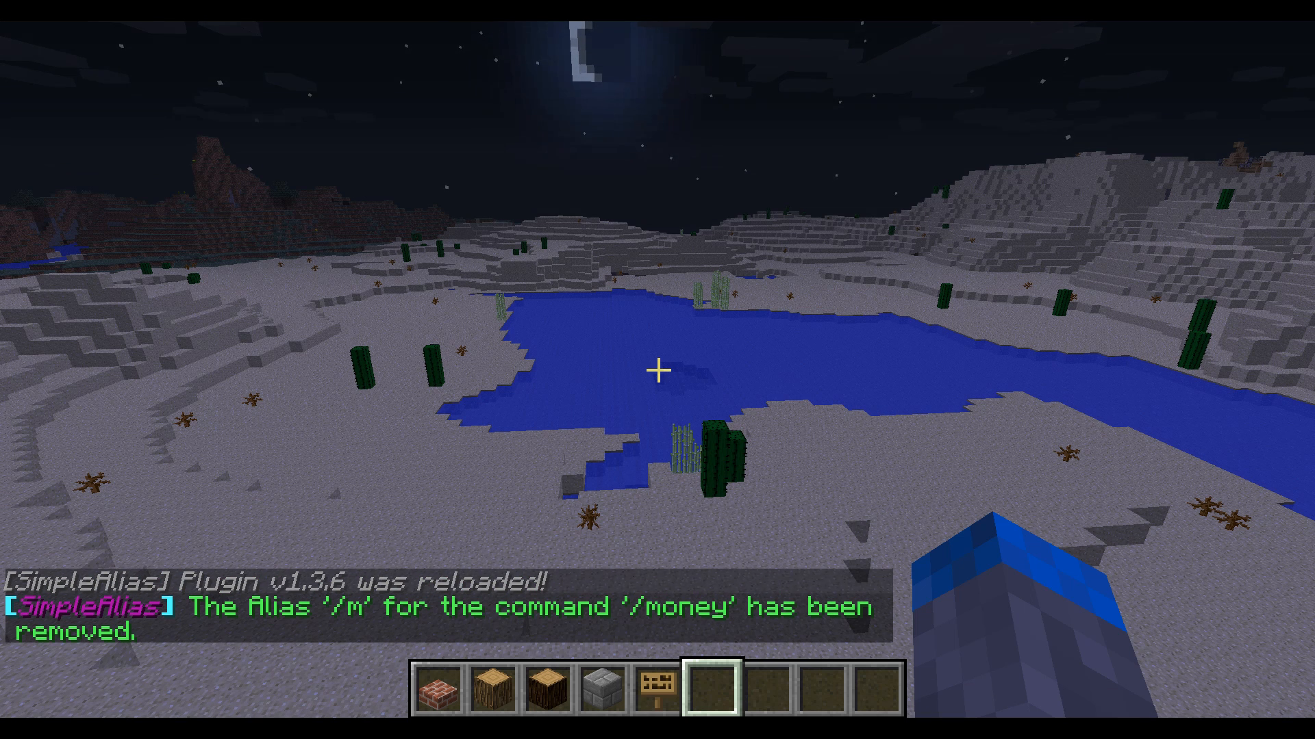
- Type /argadd, briefly open and close chat, then begin a new /aladd command
text(/argadd)
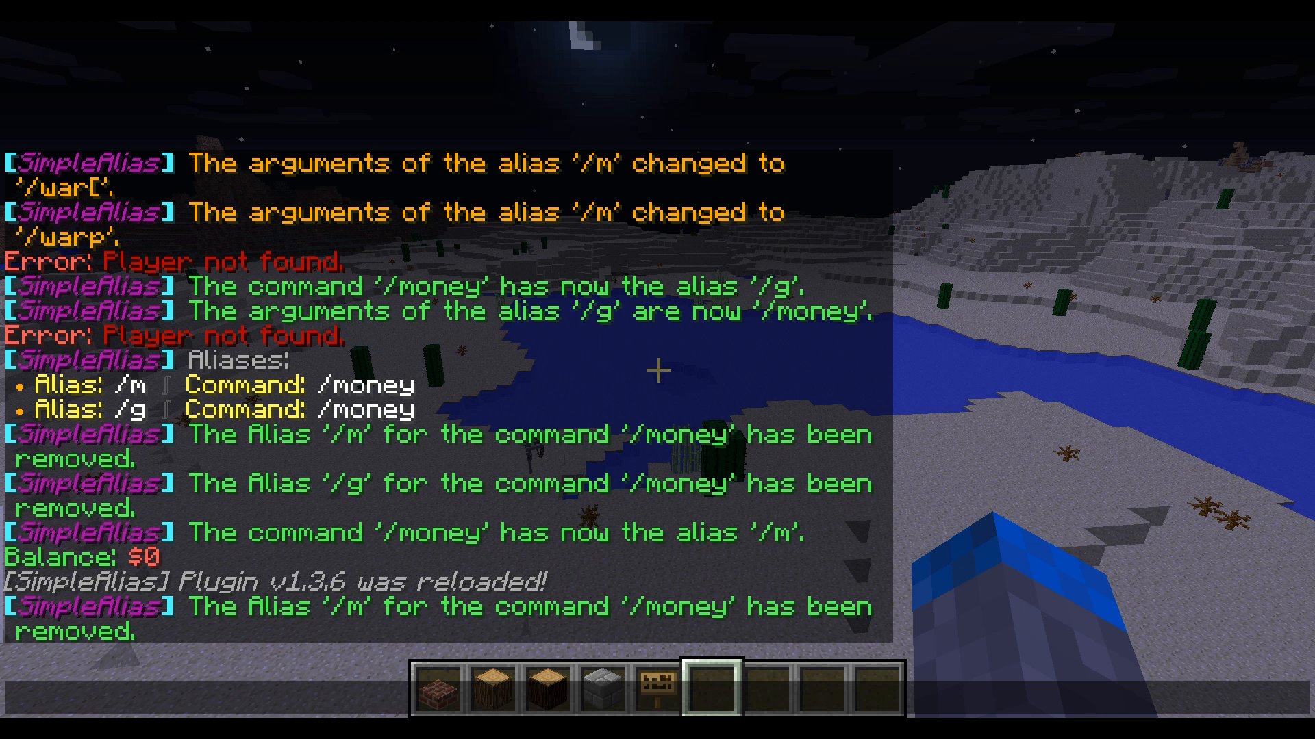
key(t)
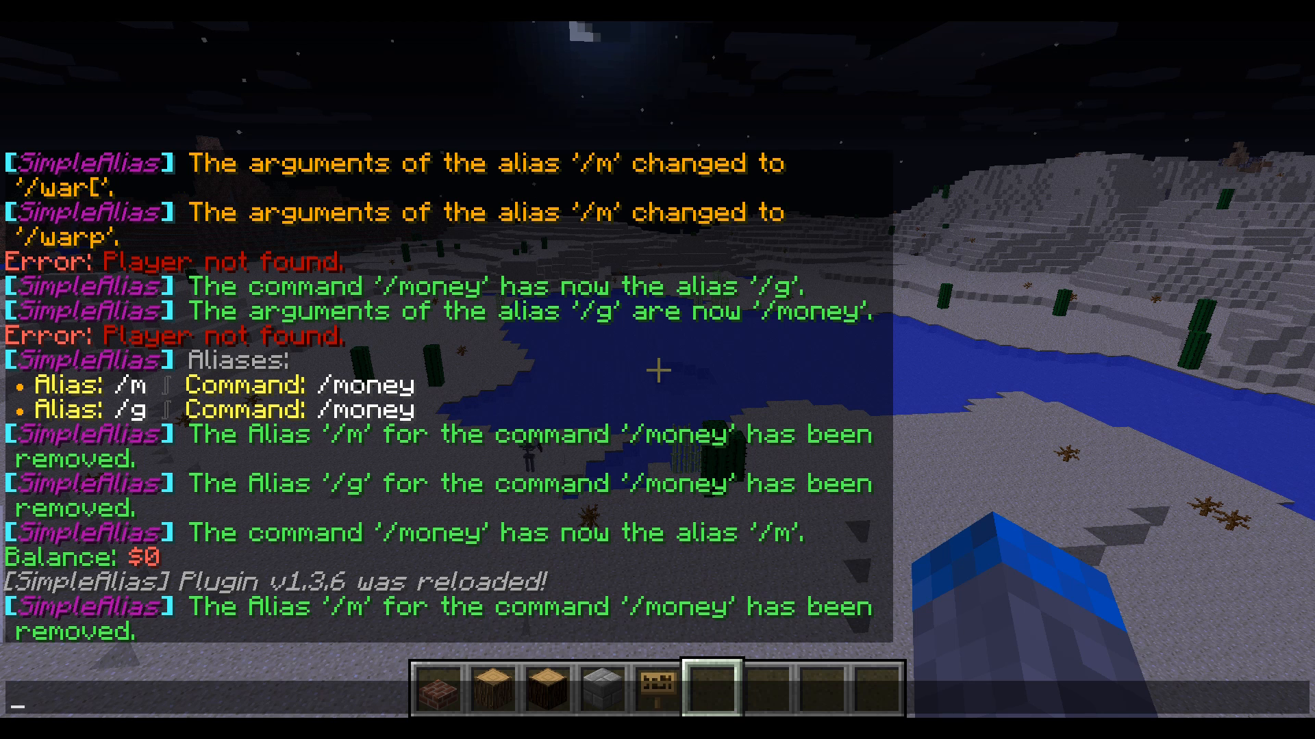
key(Escape)
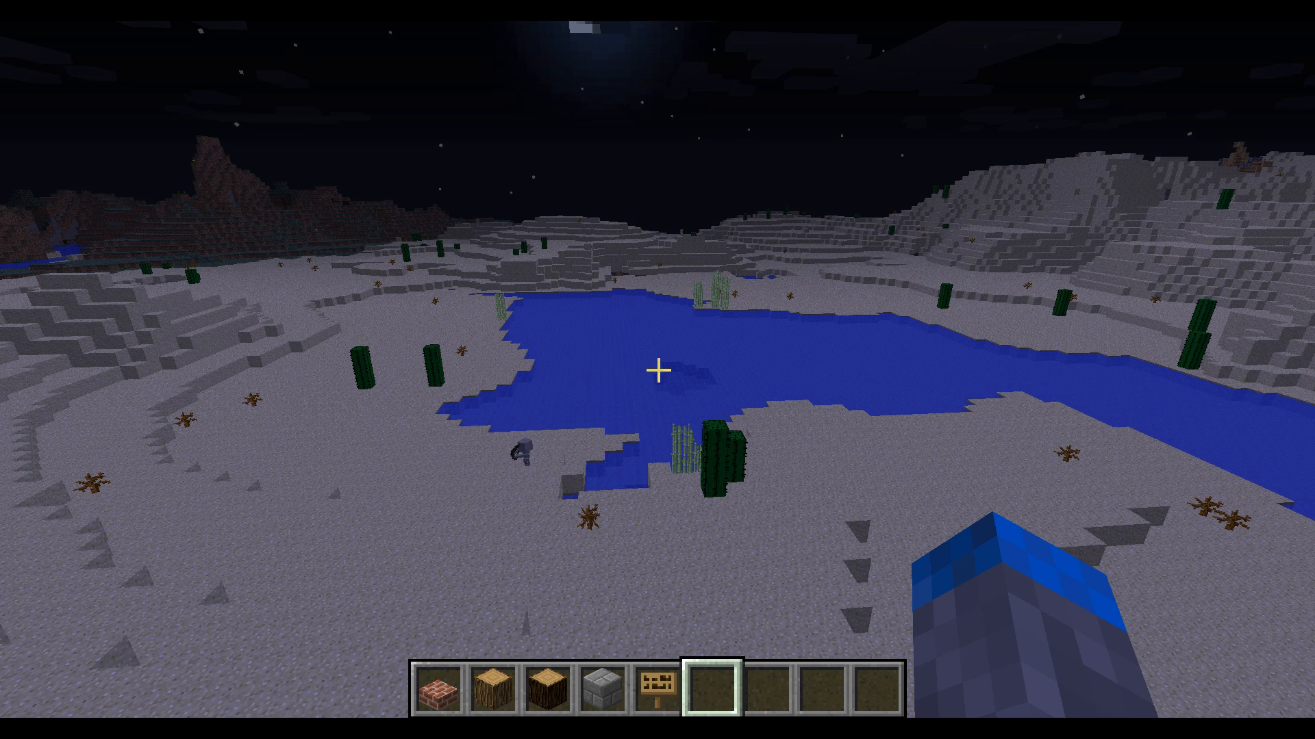
key(/)
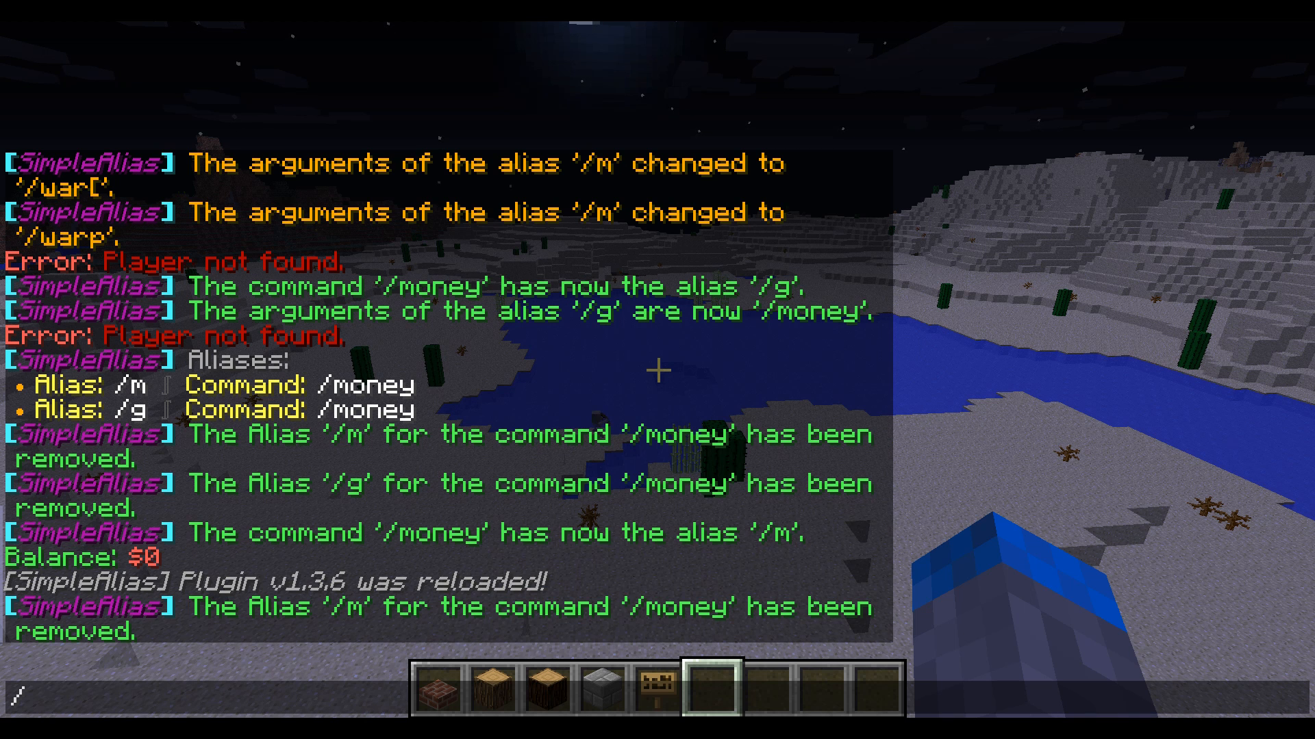
text(aladd)
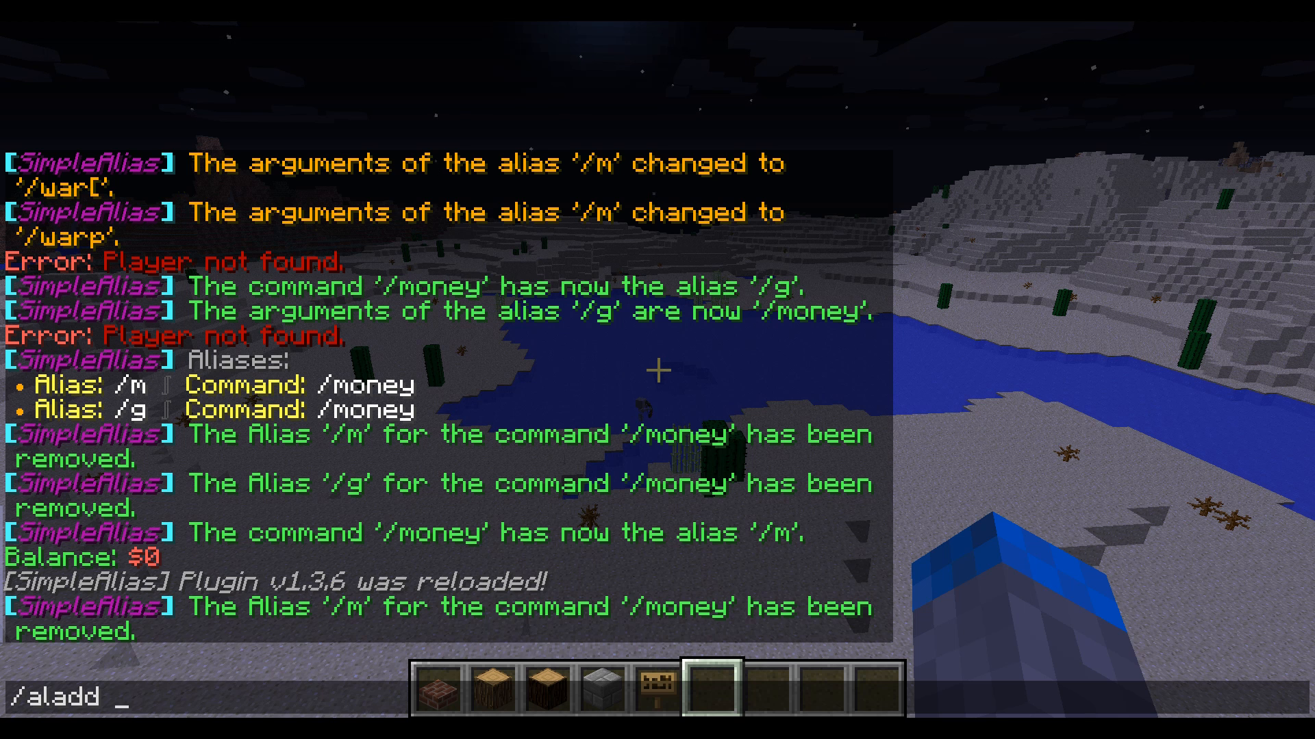
- Enter the /aladd arguments, retyping them as /warp portal /wp
text(/)
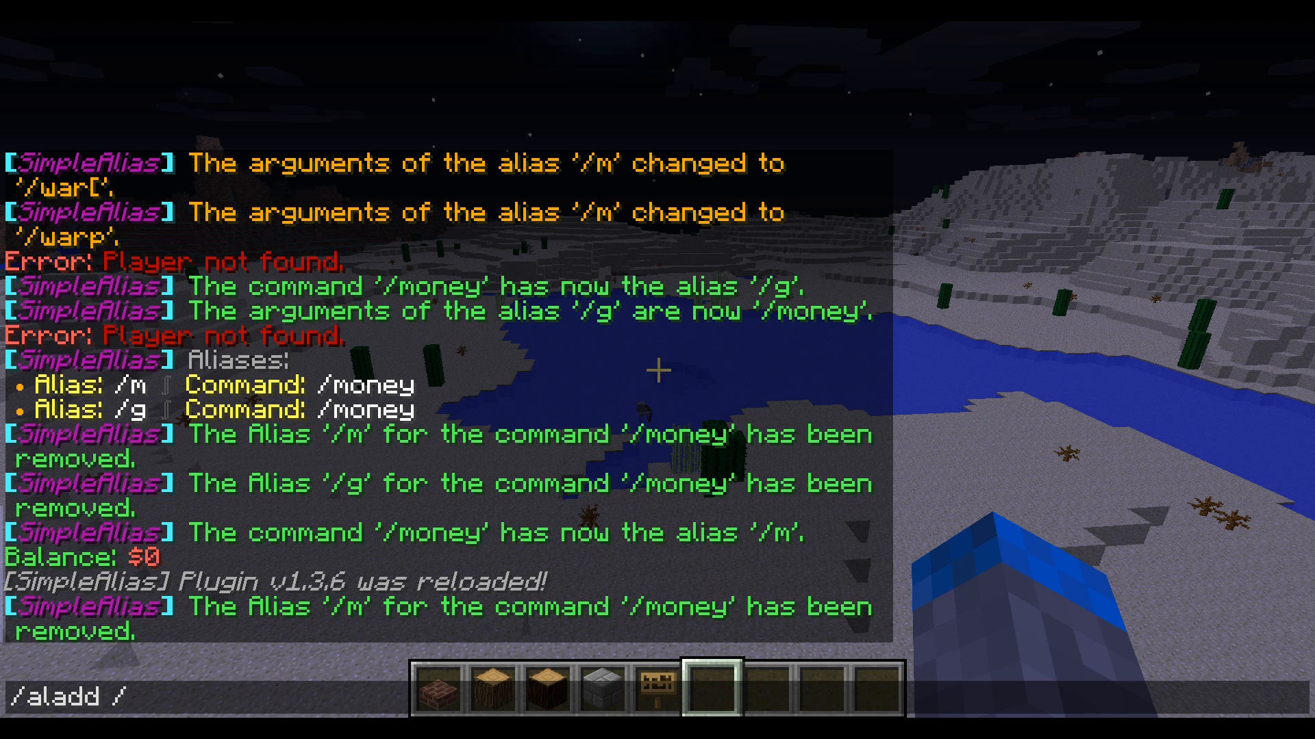
text(wp)
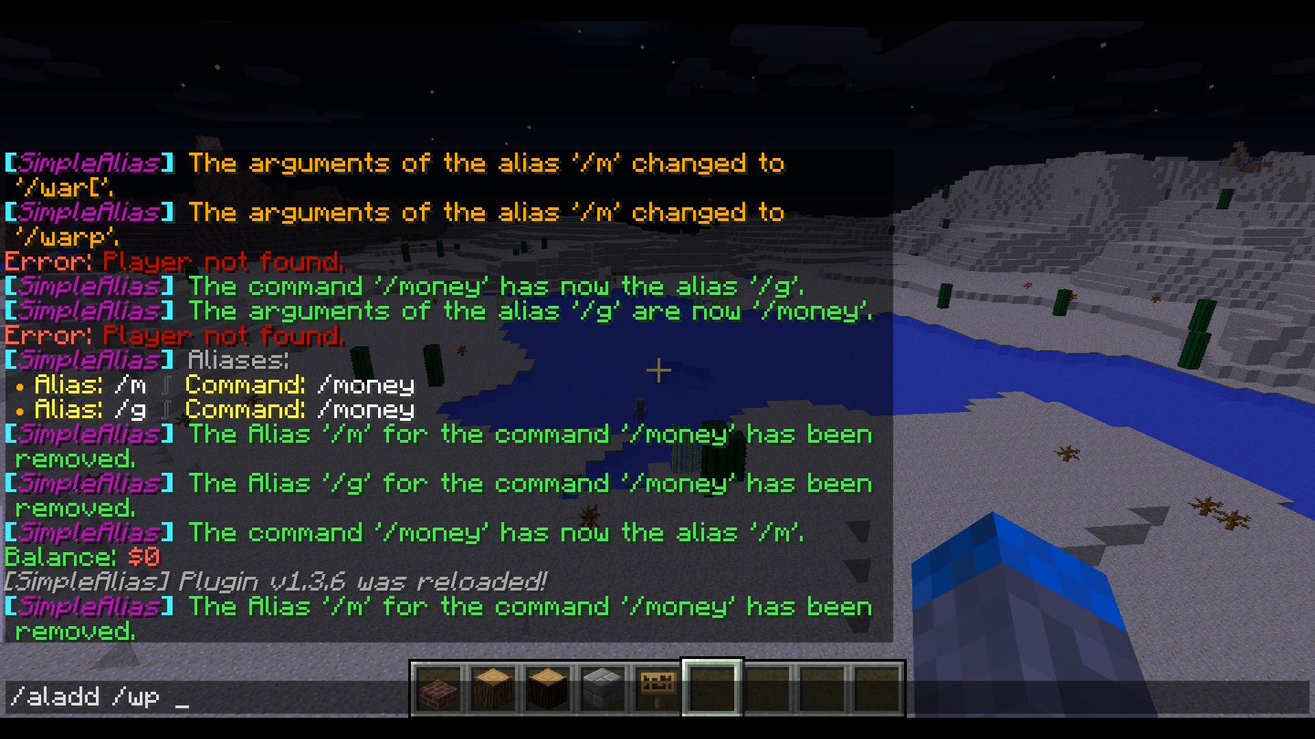
text(/)
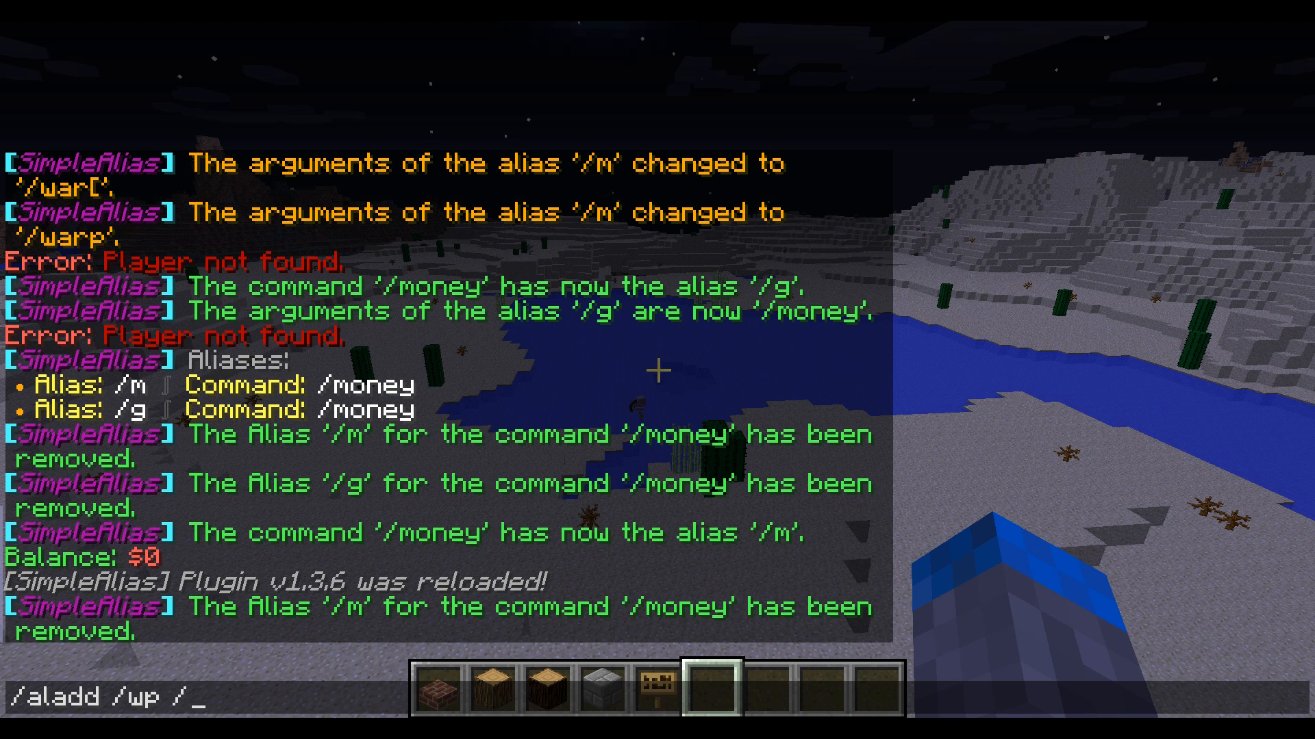
key(BackSpace)
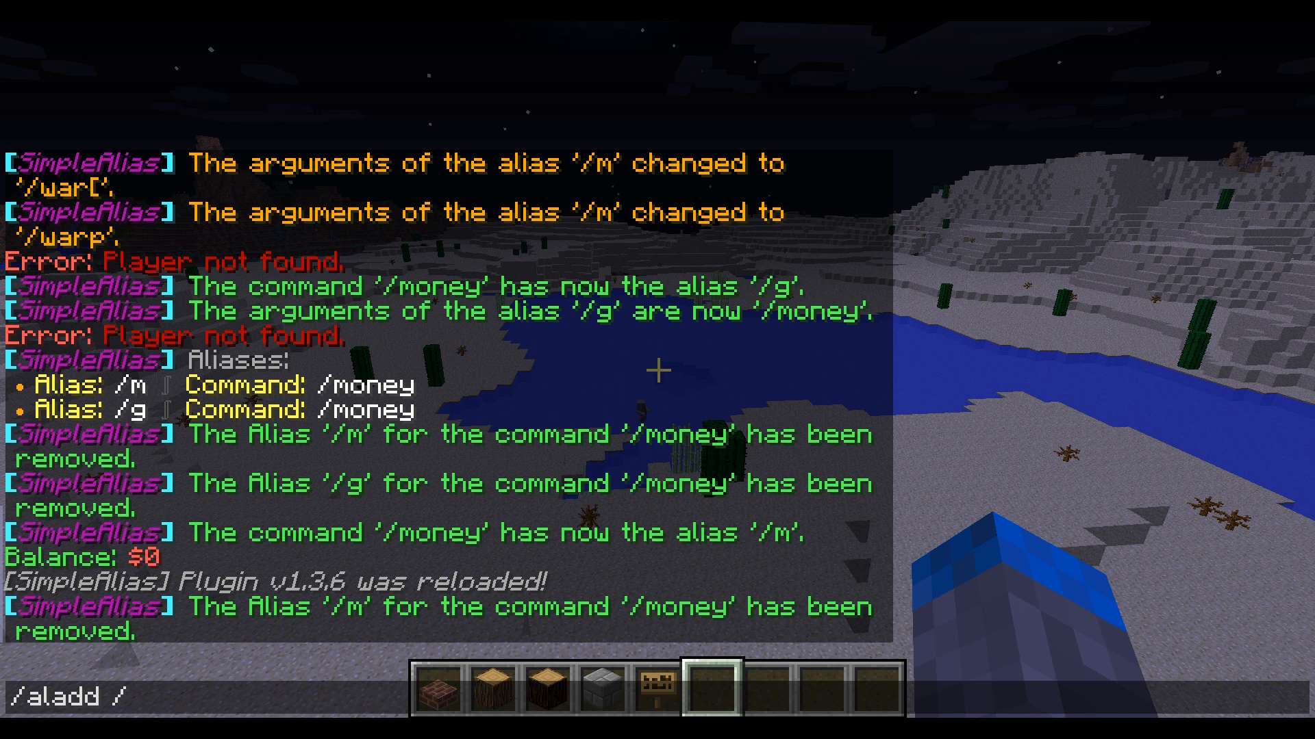
text(/warp)
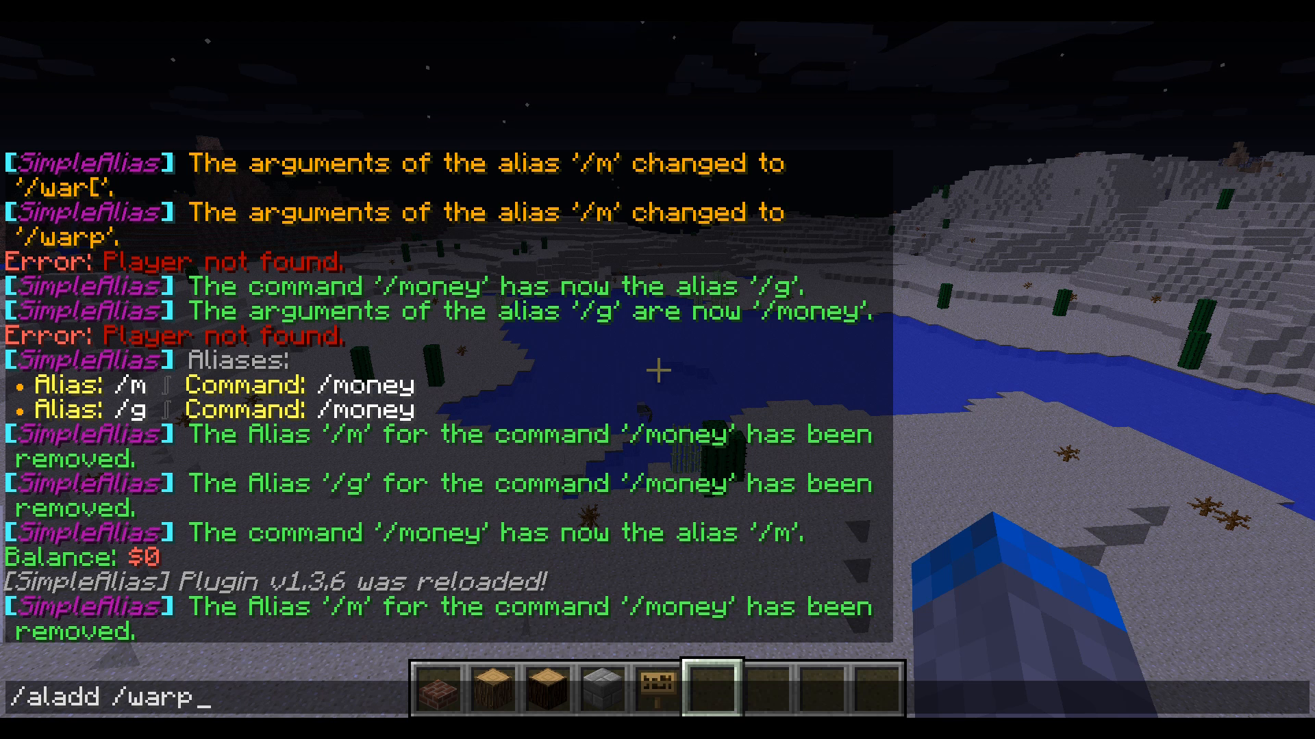
text(portal /wp)
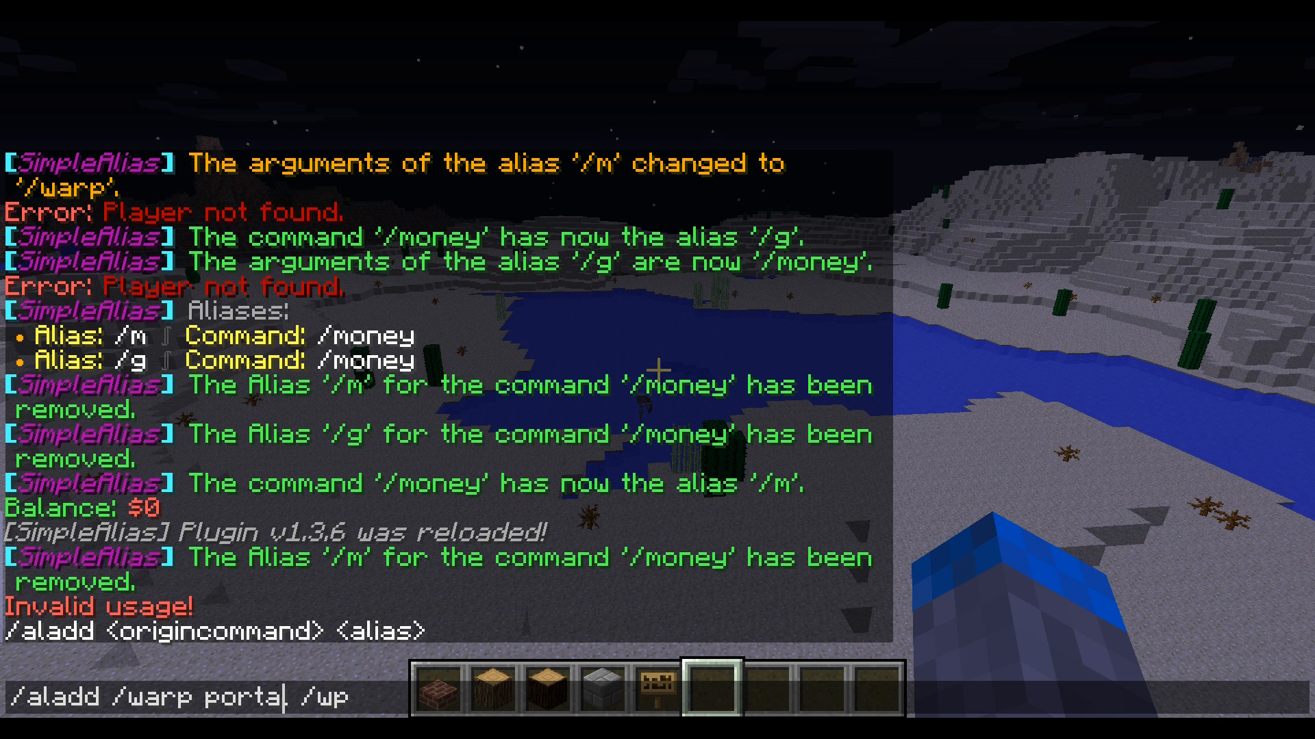
- Replace the space with an underscore to make /warp_portal and submit the command
key(Left)
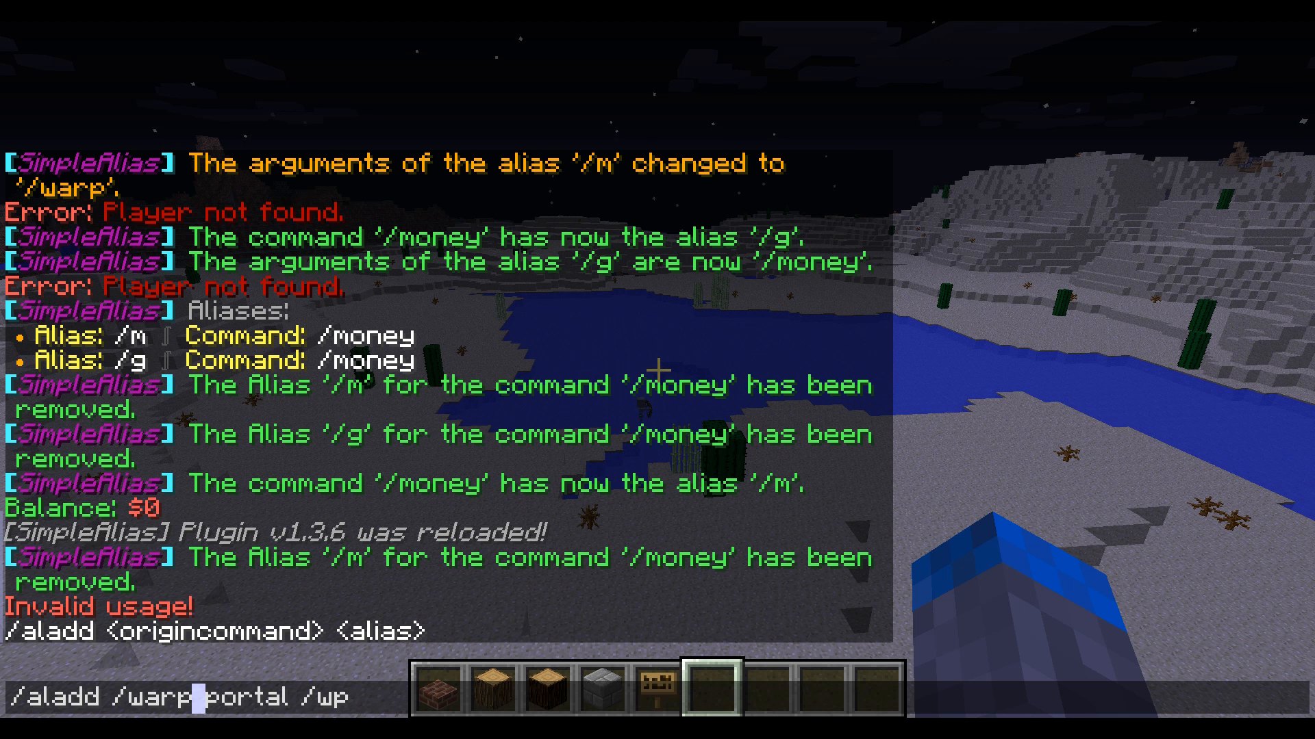
text(_)
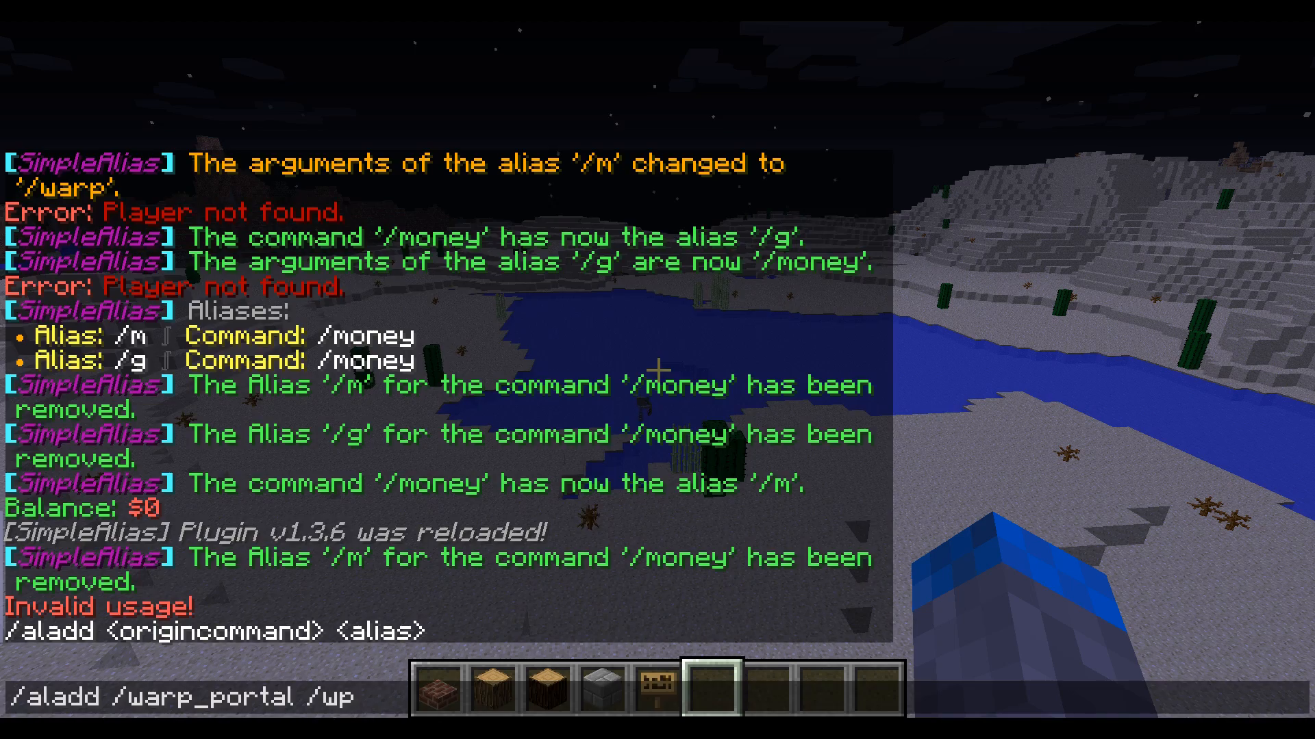
key(Return)
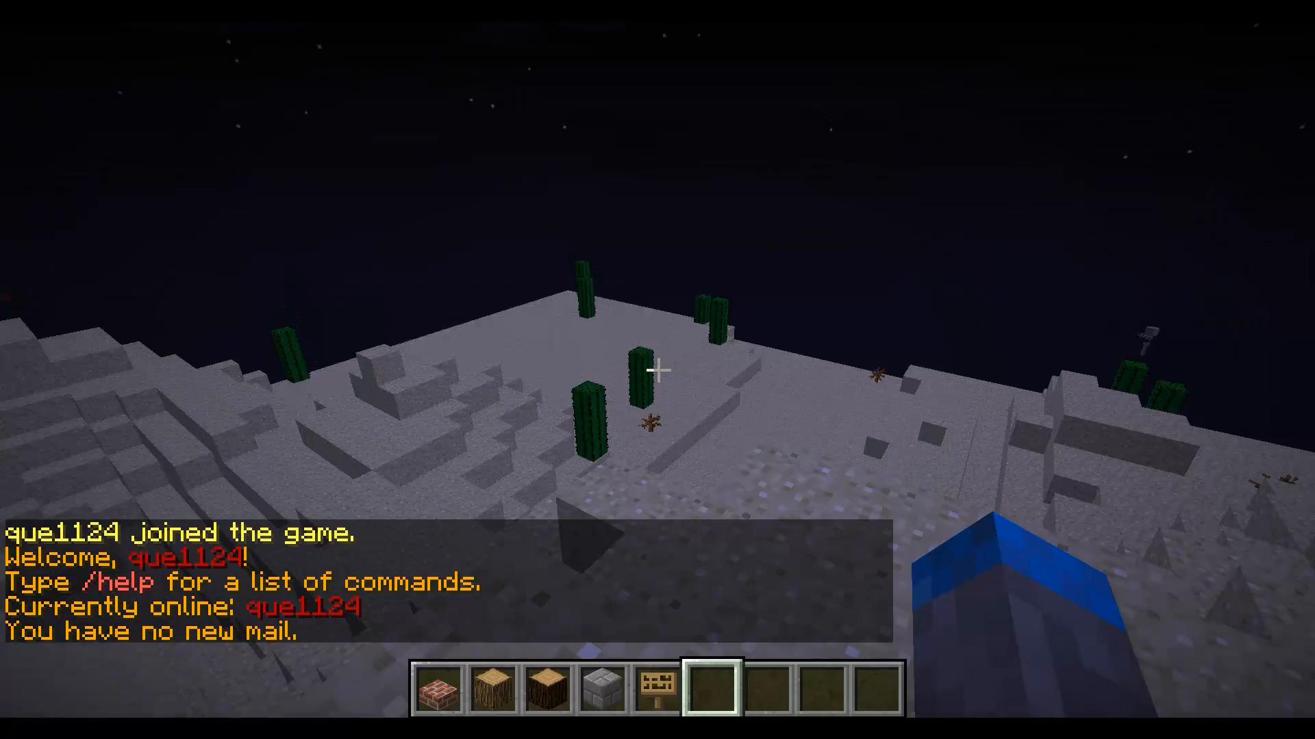
- Reload SimpleAlias, then run /wp, which reports that the warp does not exist
text(/al)
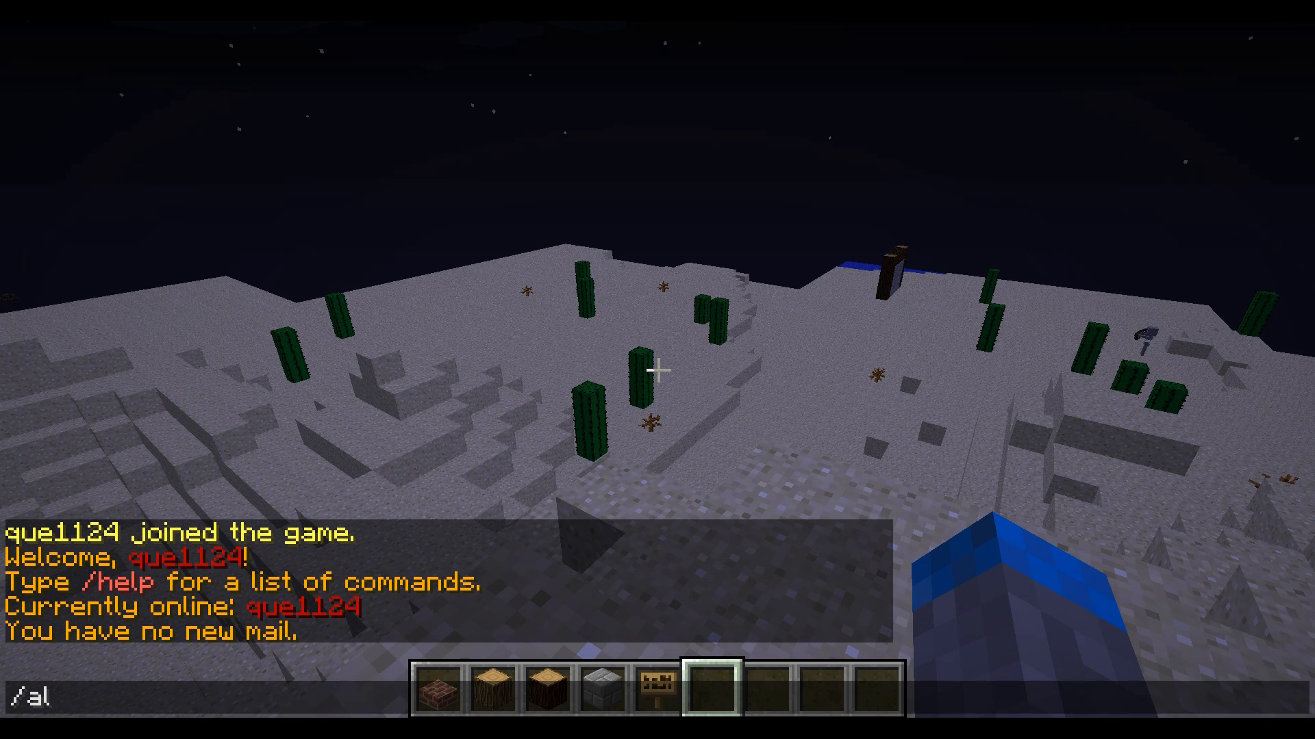
key(Return)
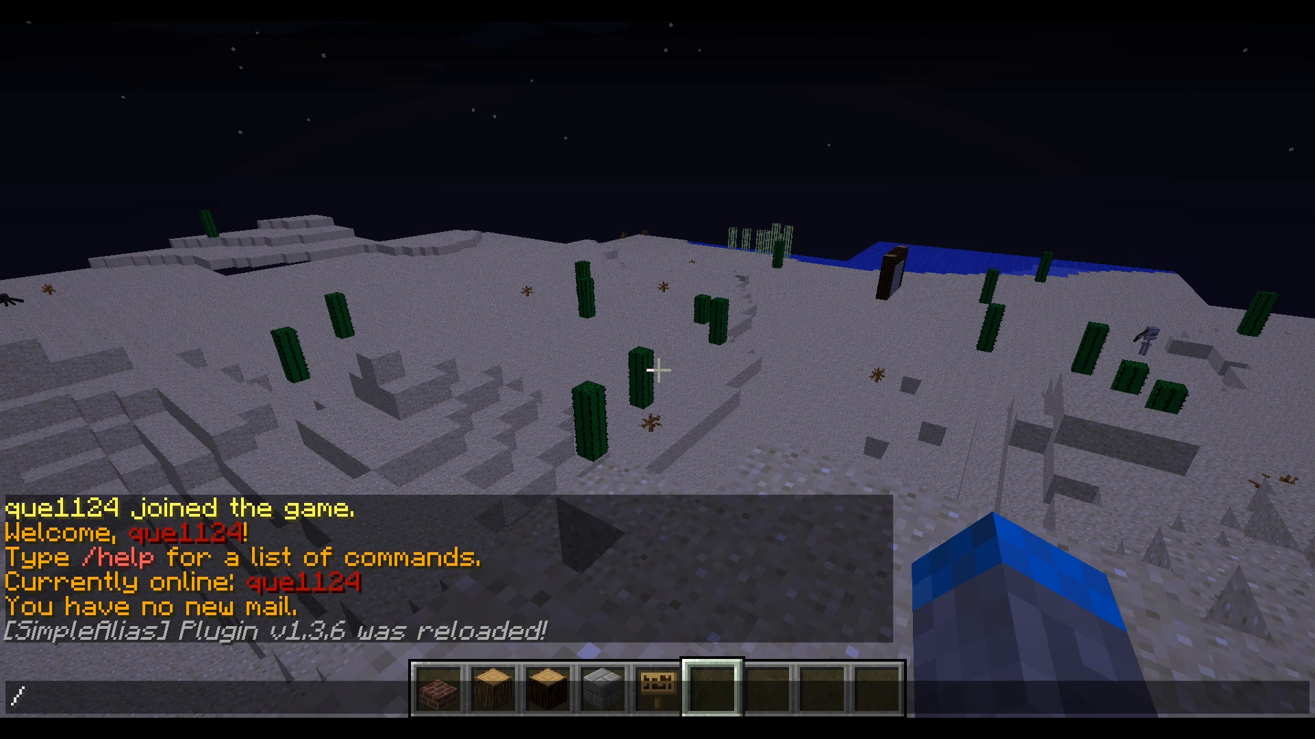
text(wp)
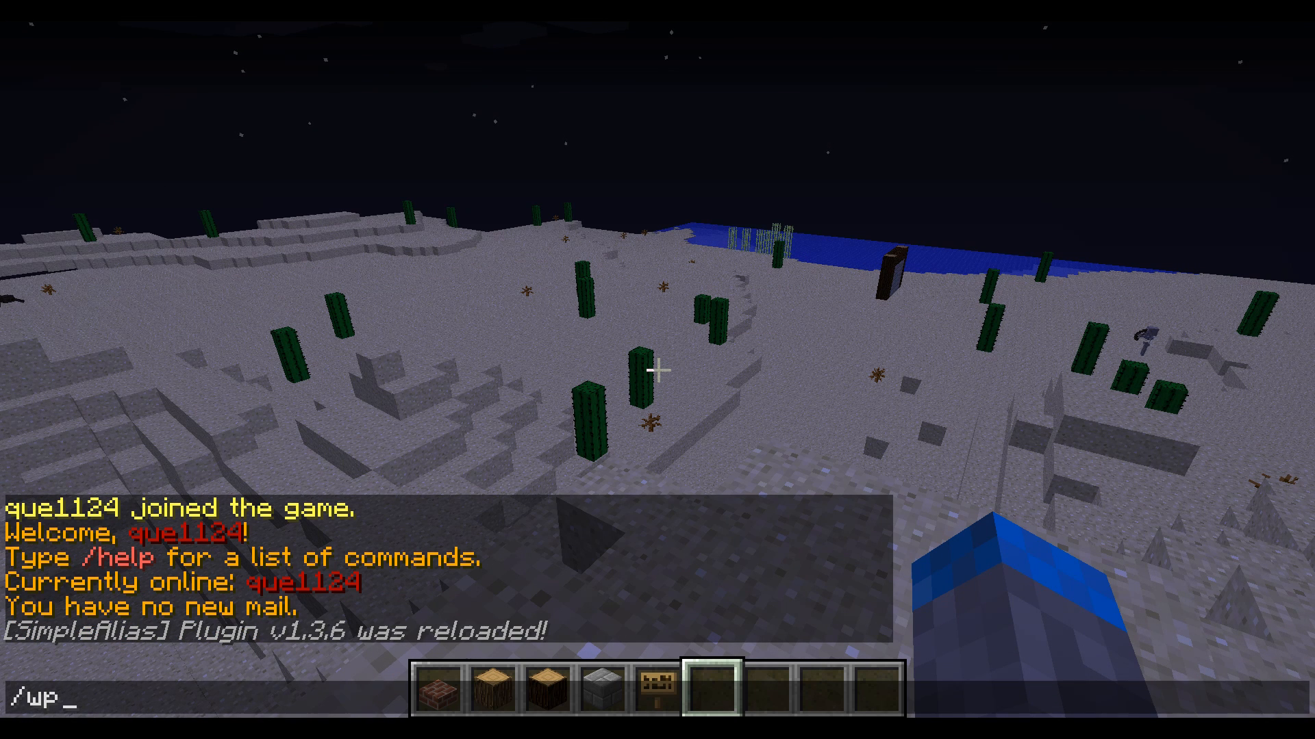
key(Return)
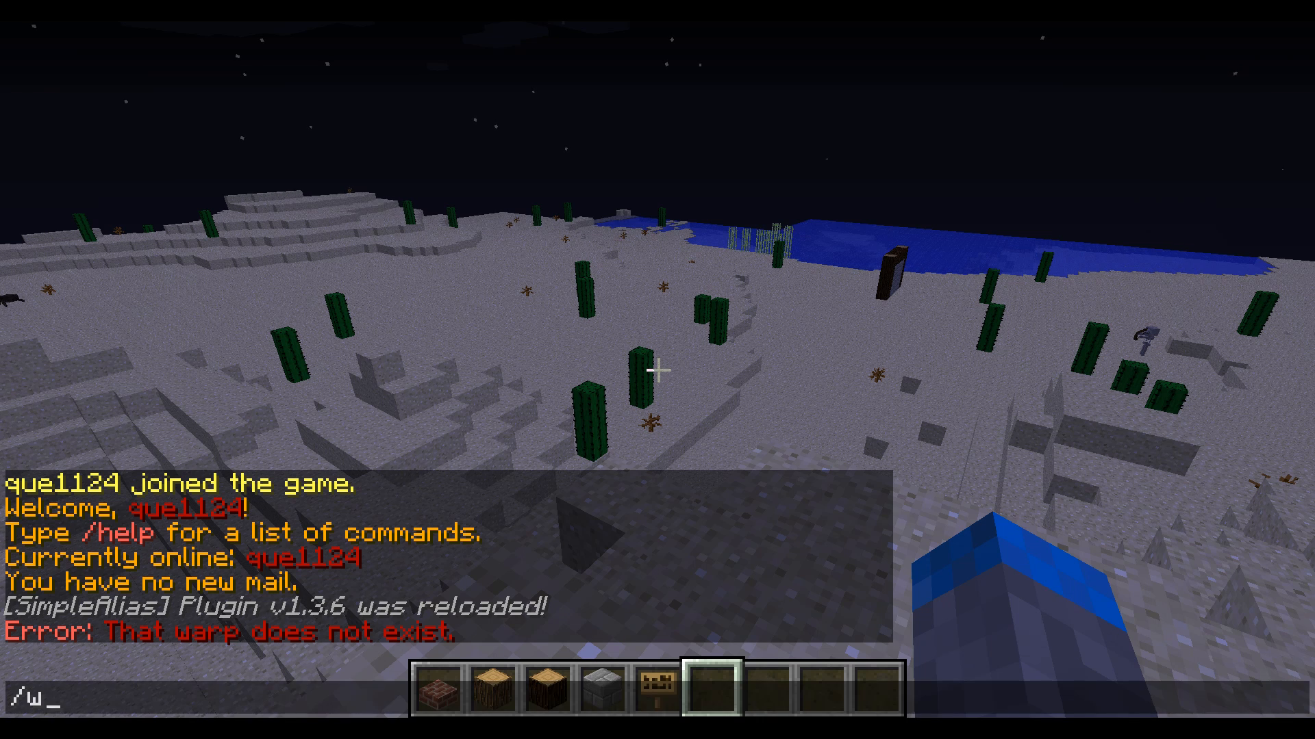
text(p)
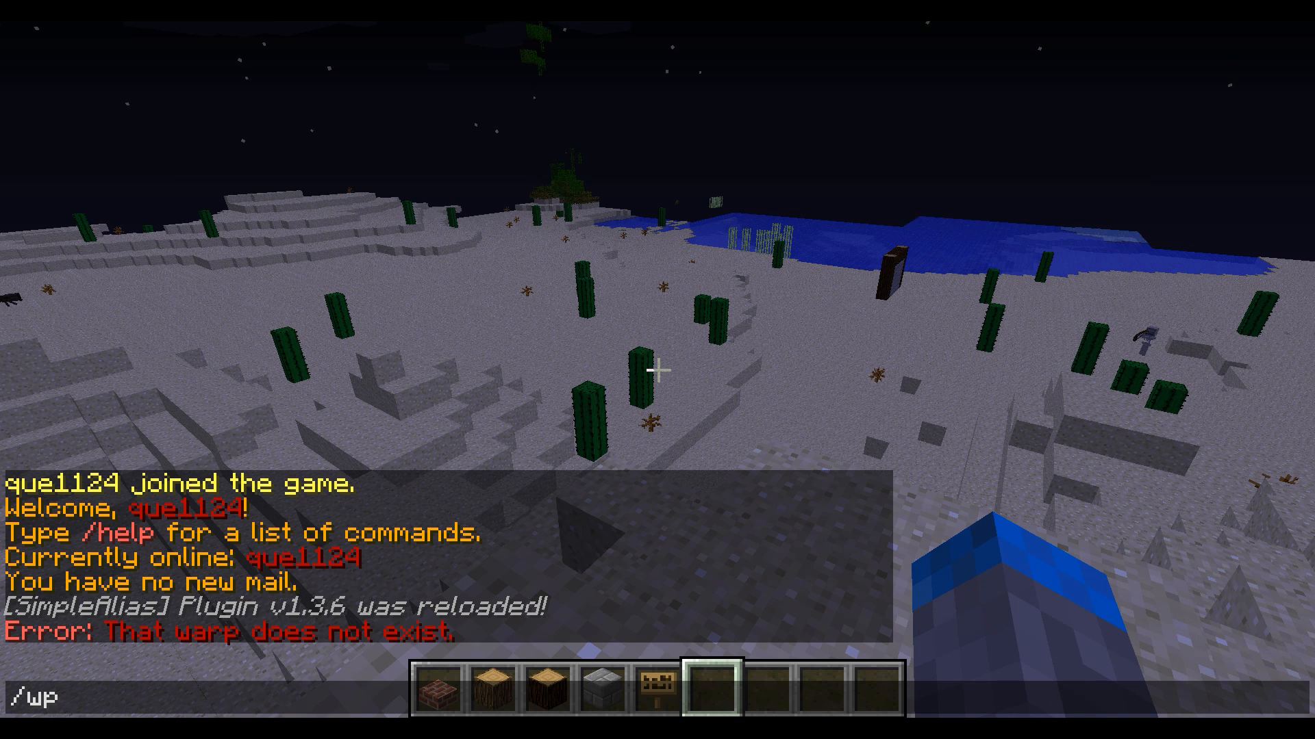
key(Backspace)
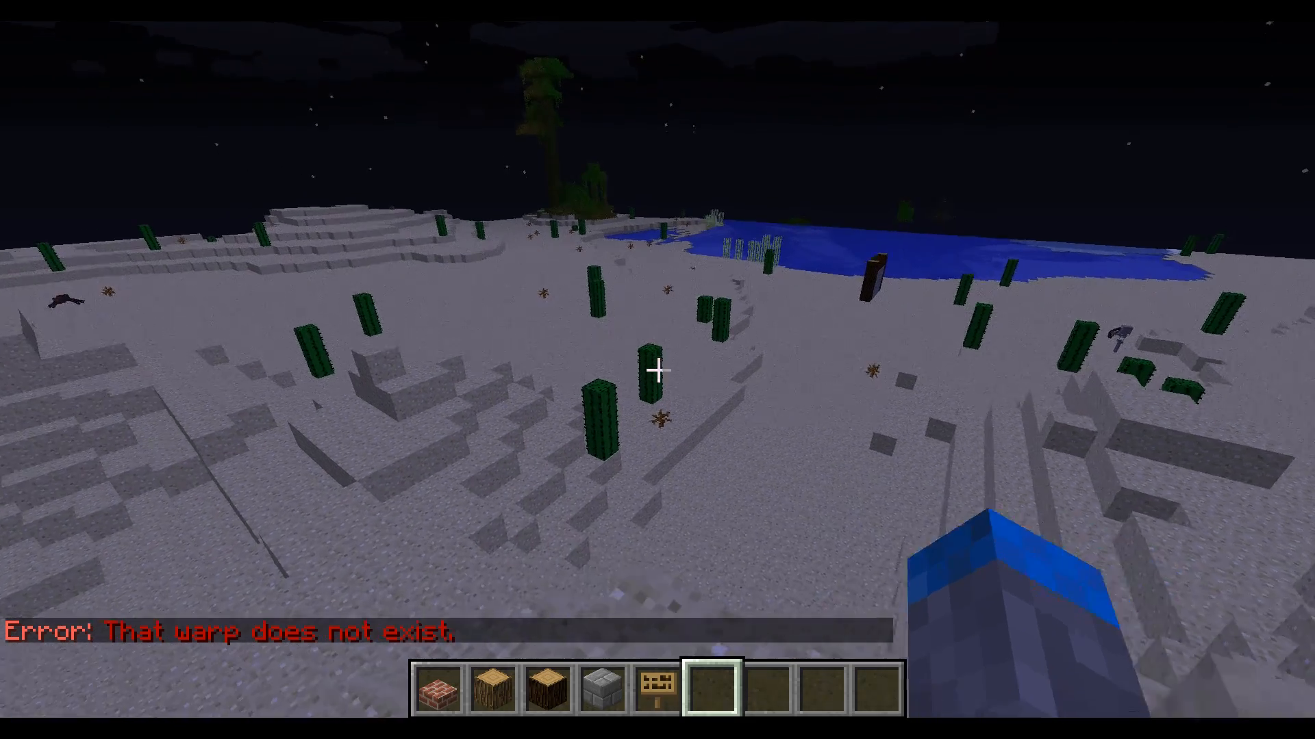
mouse_move(657, 369)
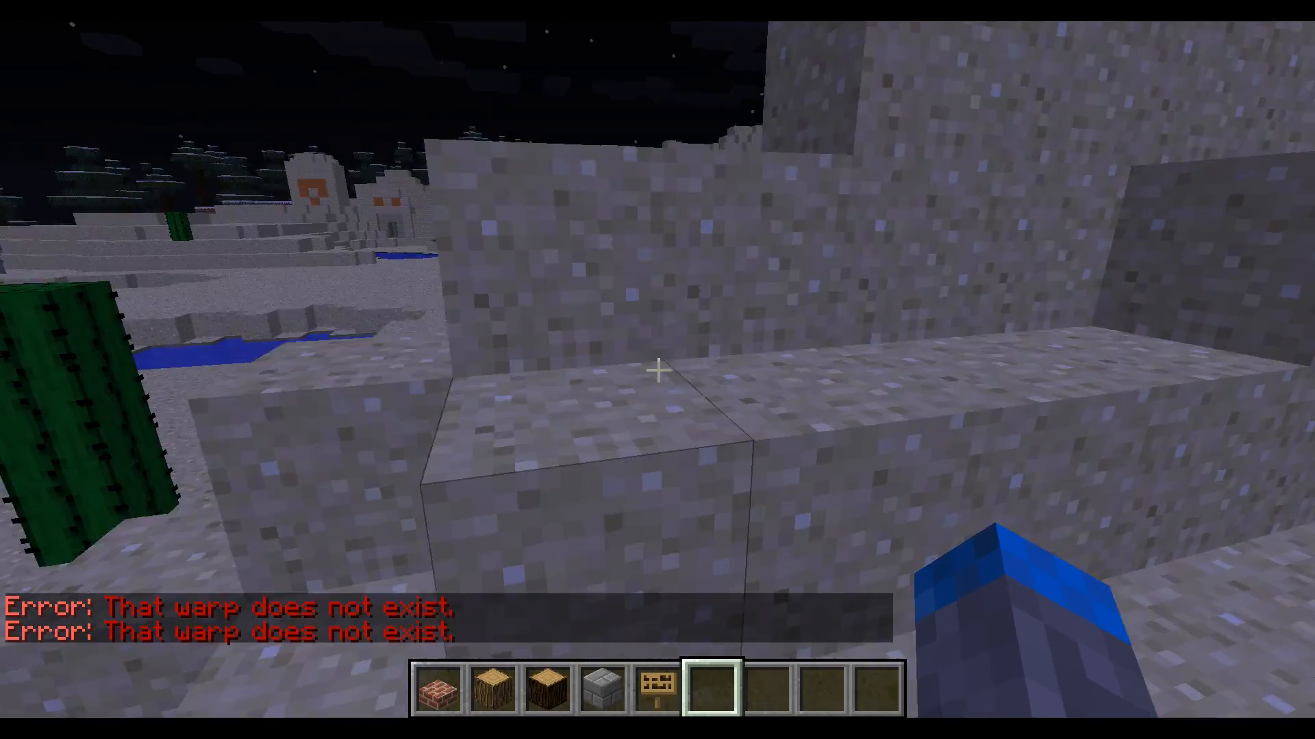
mouse_move(657, 370)
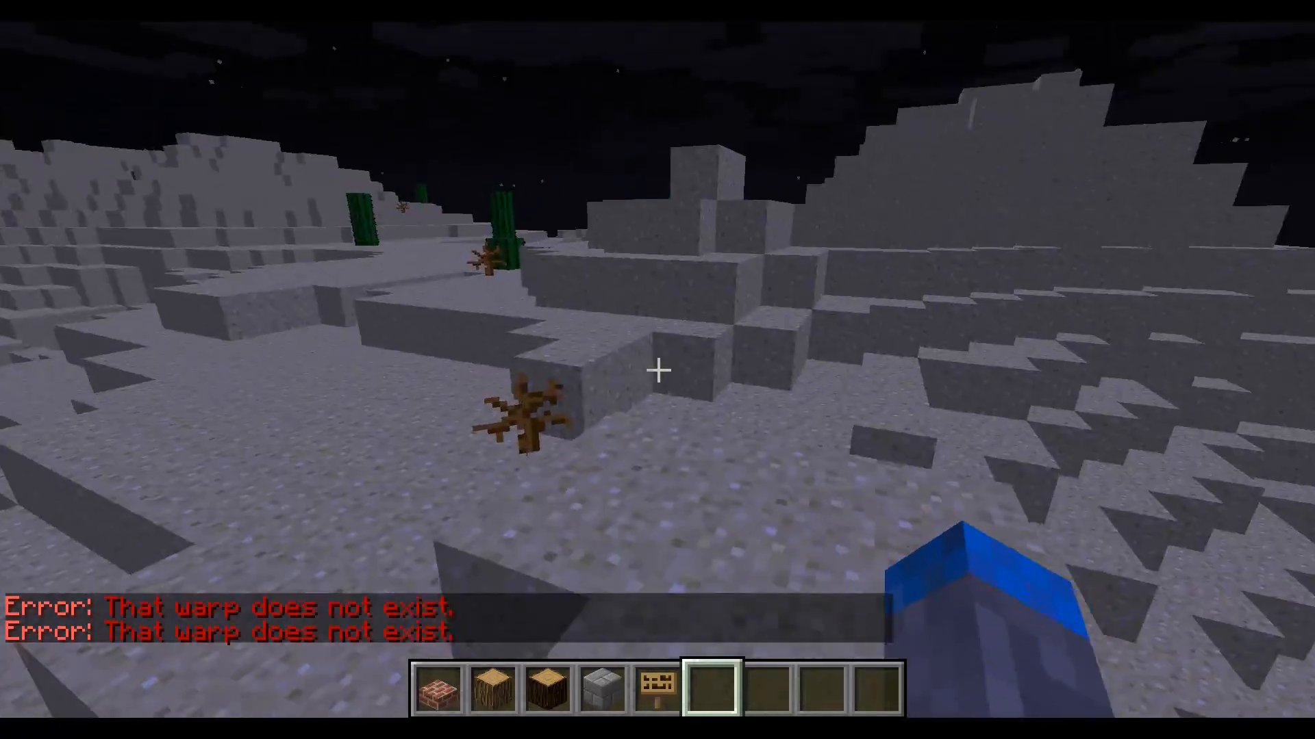